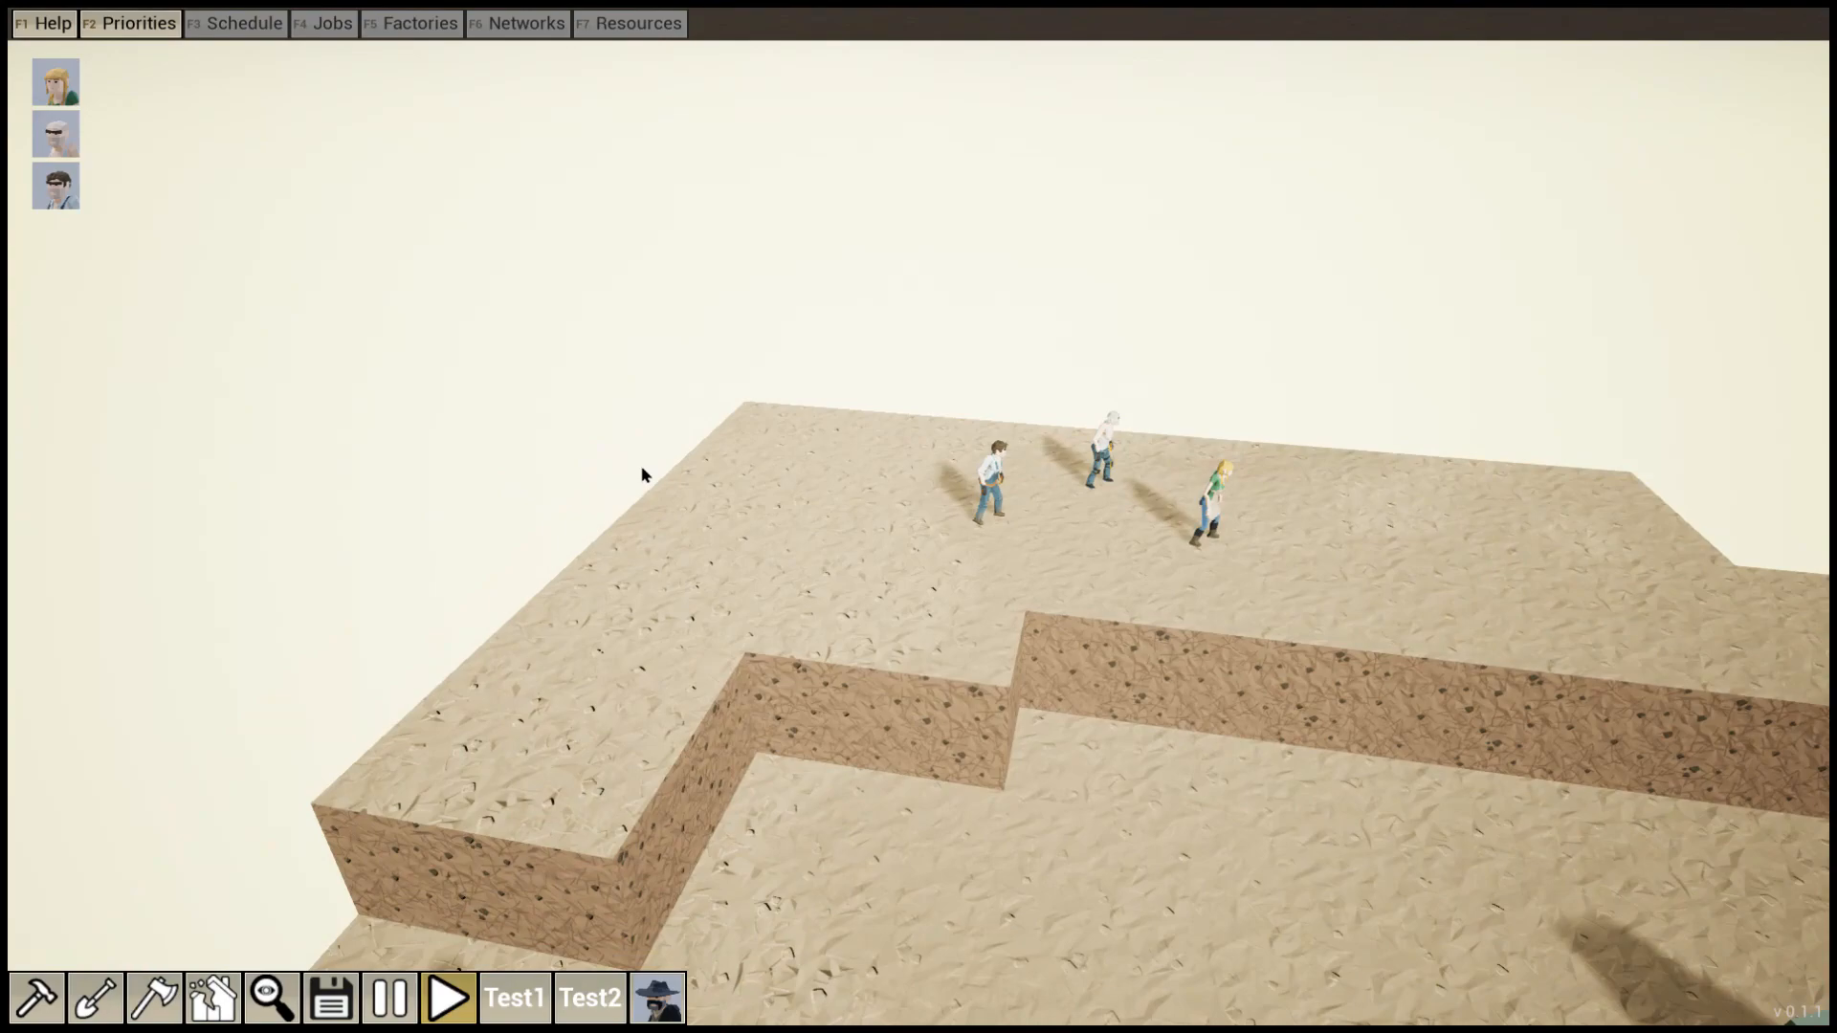
mouse_move(1144, 528)
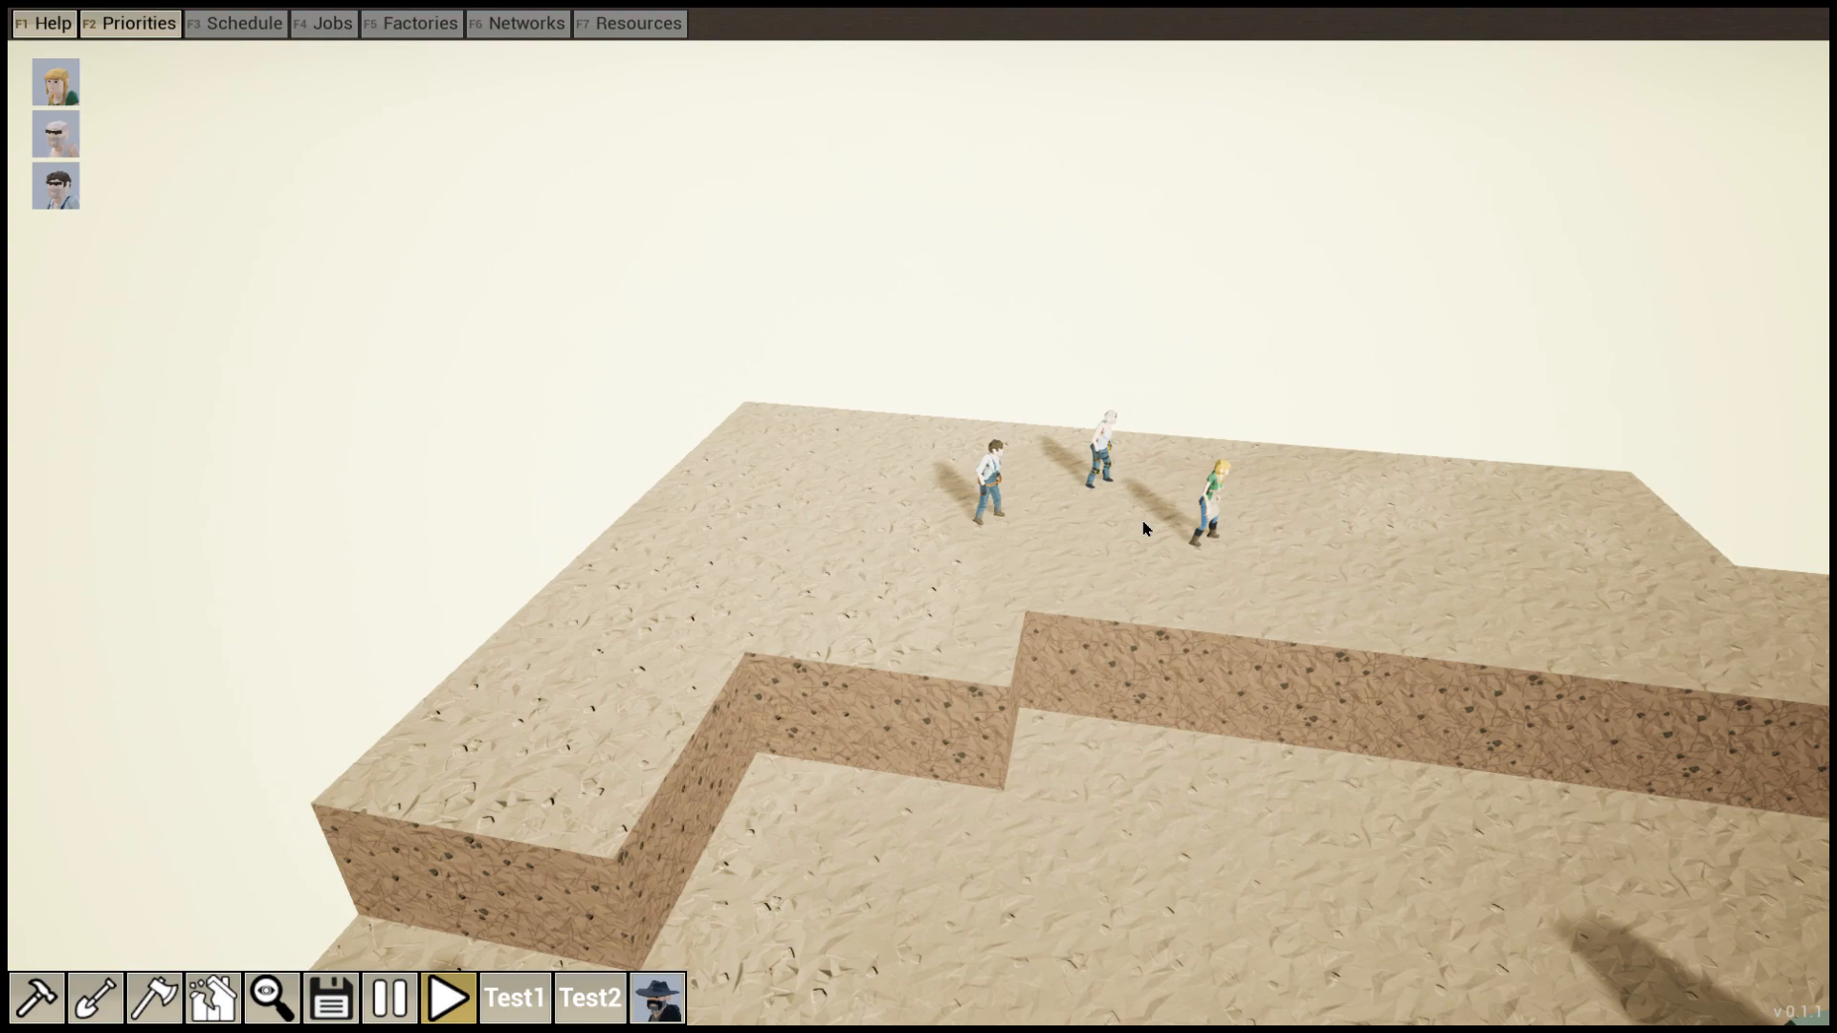
Bring up the build palette from the hammer button in the bottom toolbar
click(35, 997)
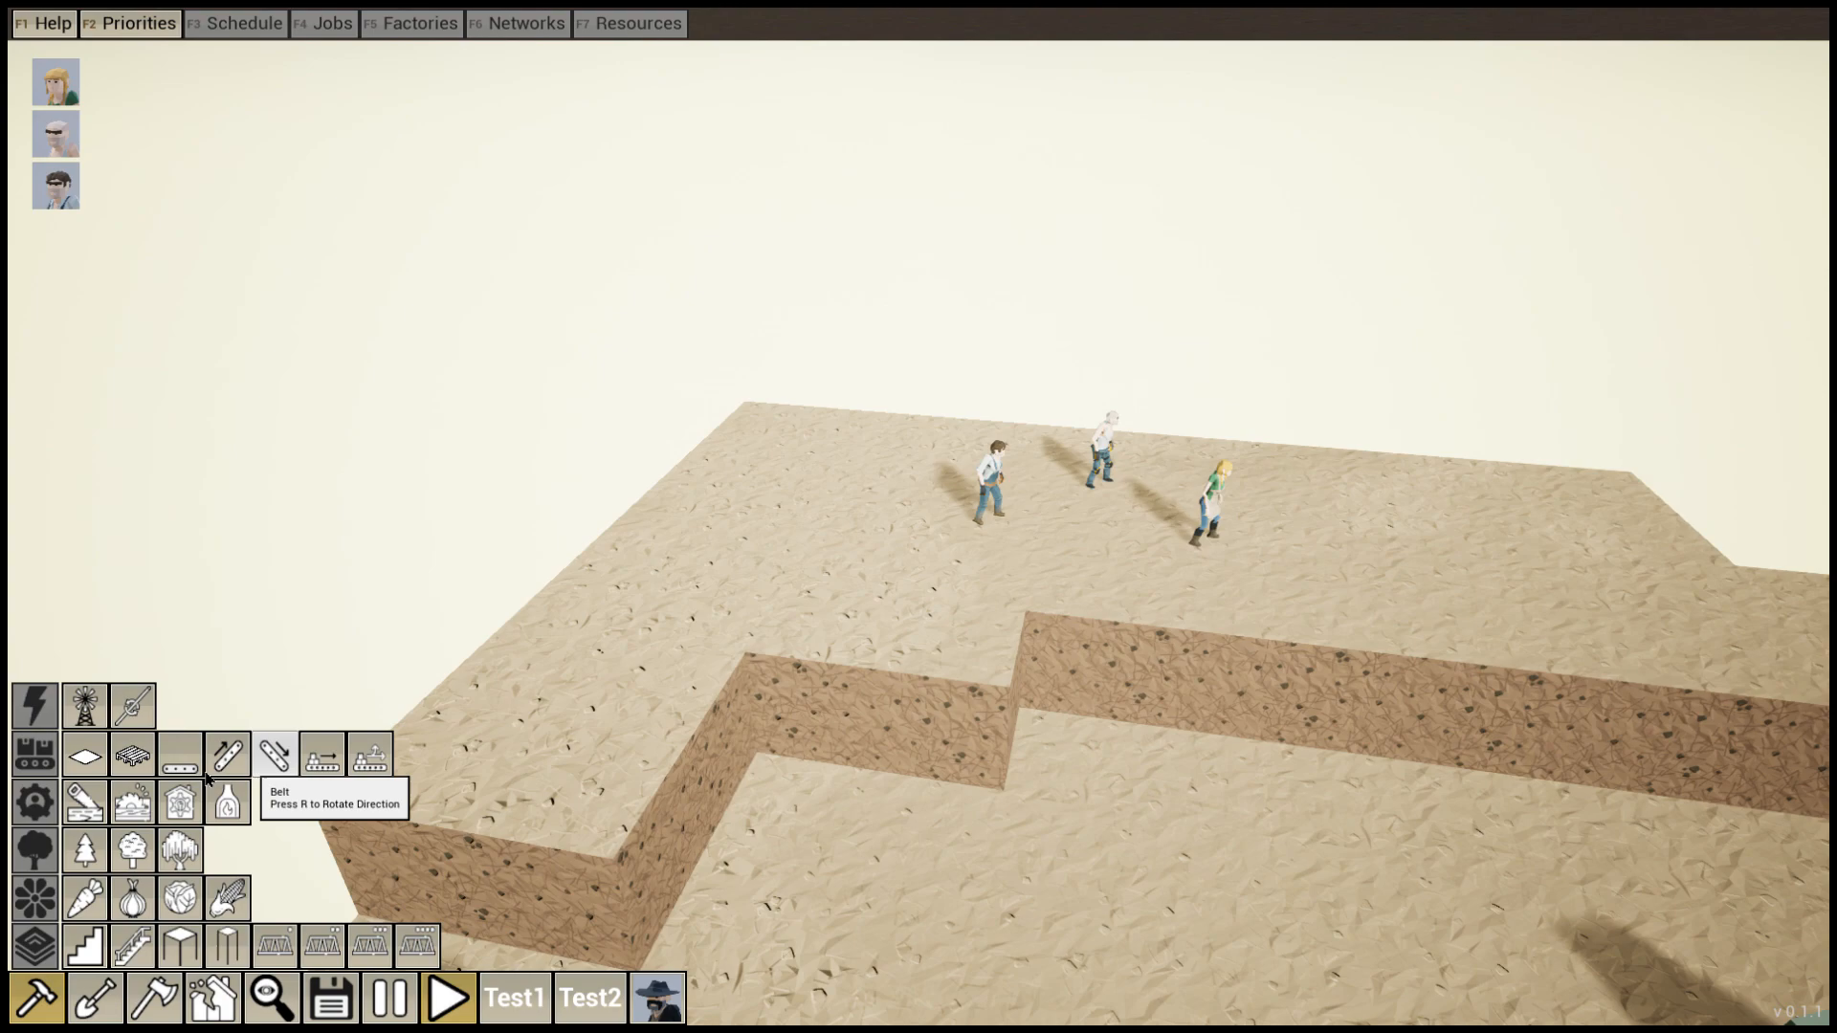
mouse_move(180, 804)
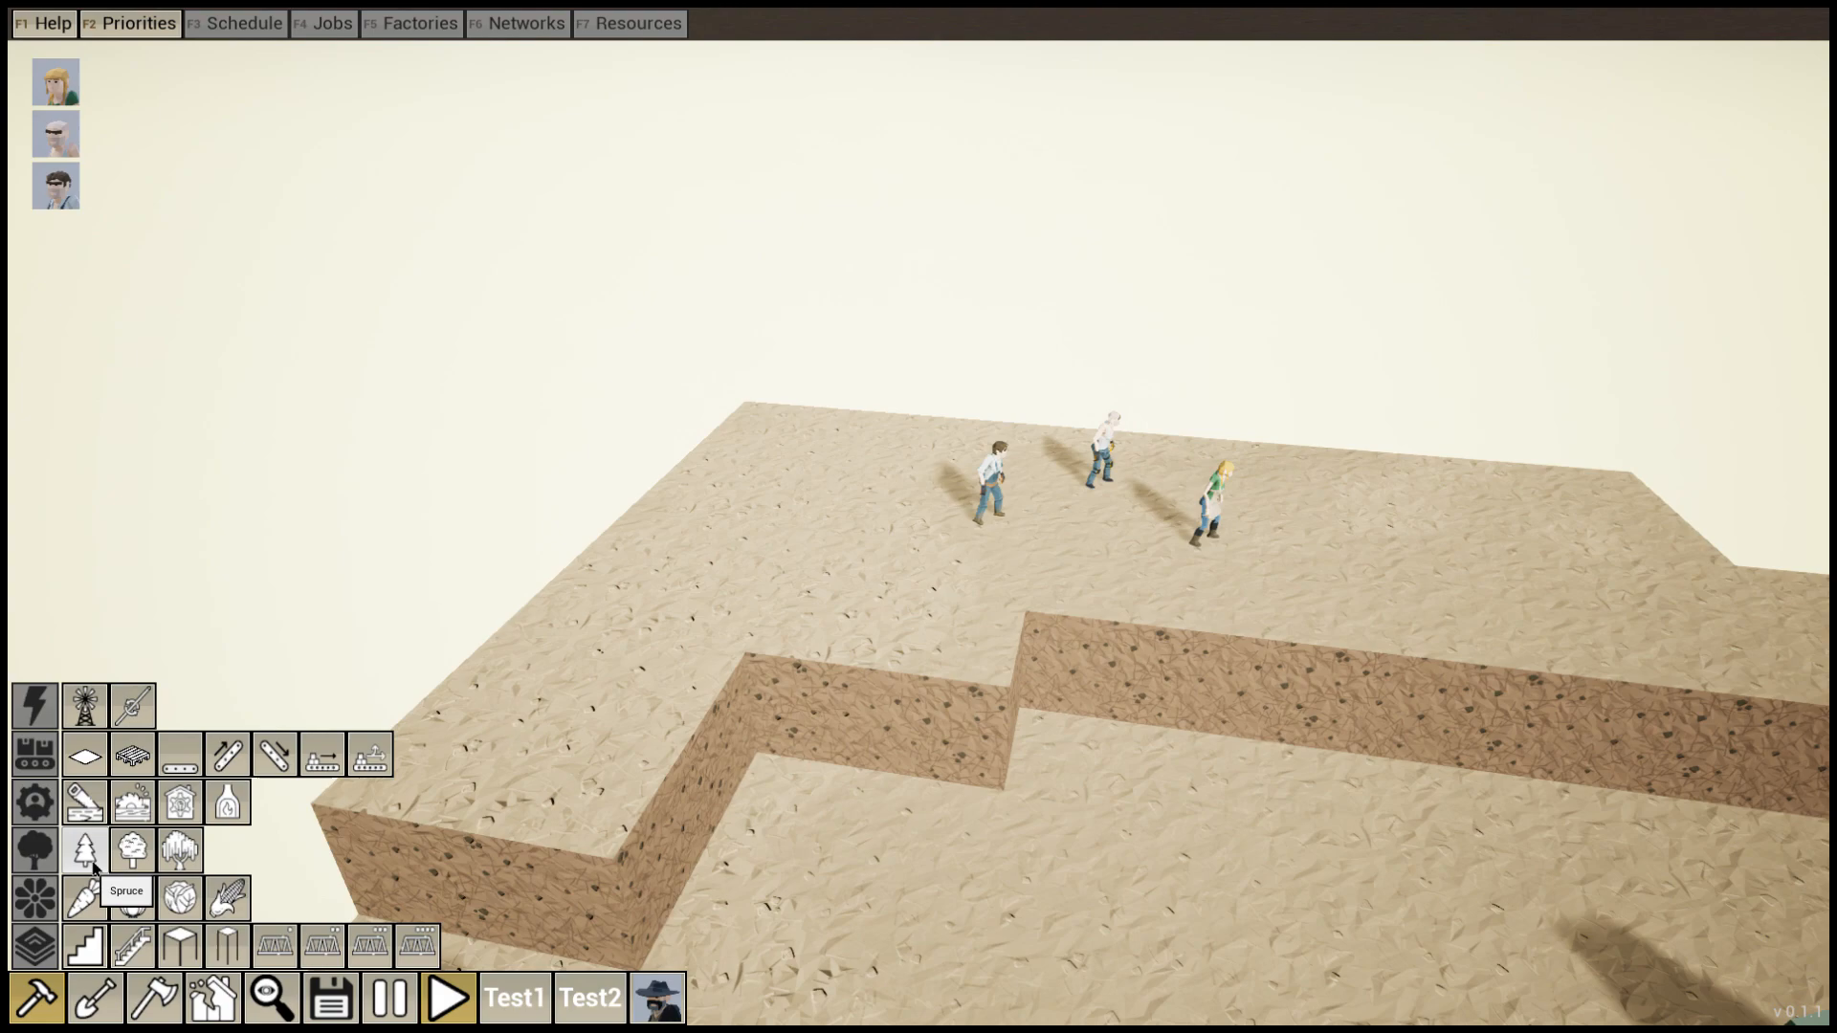
mouse_move(291, 915)
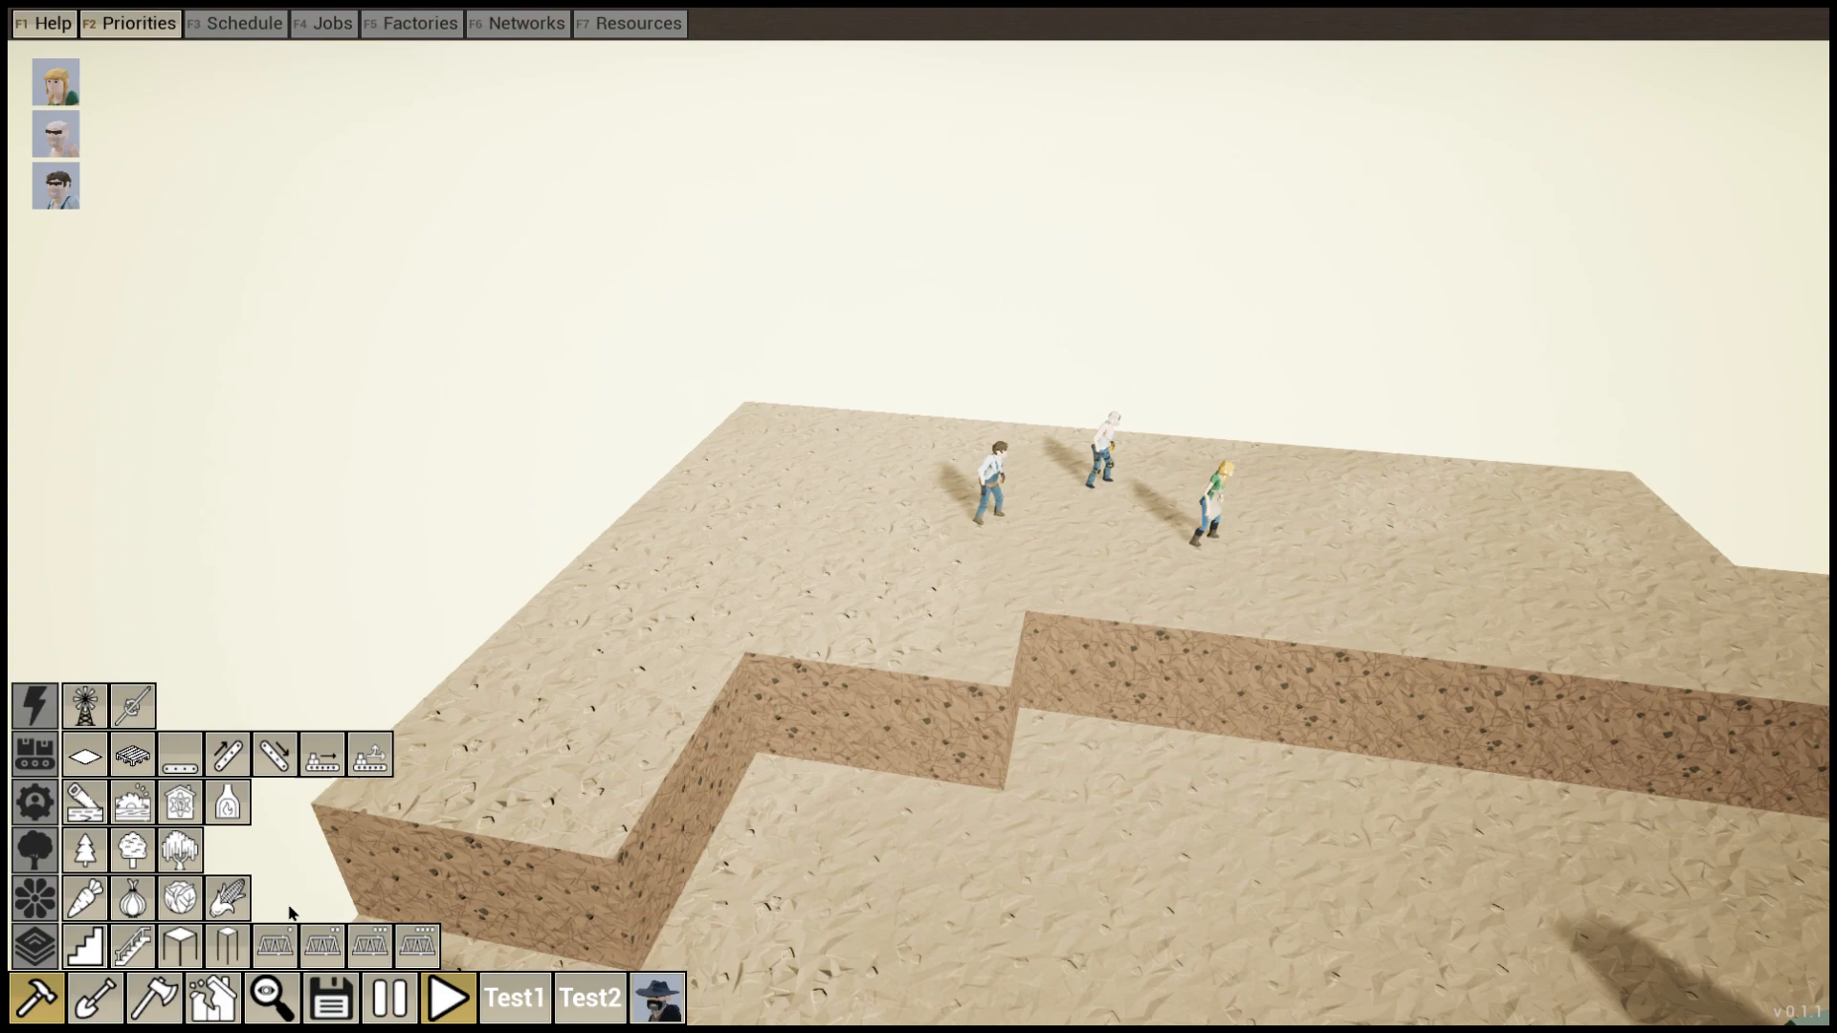
mouse_move(402, 812)
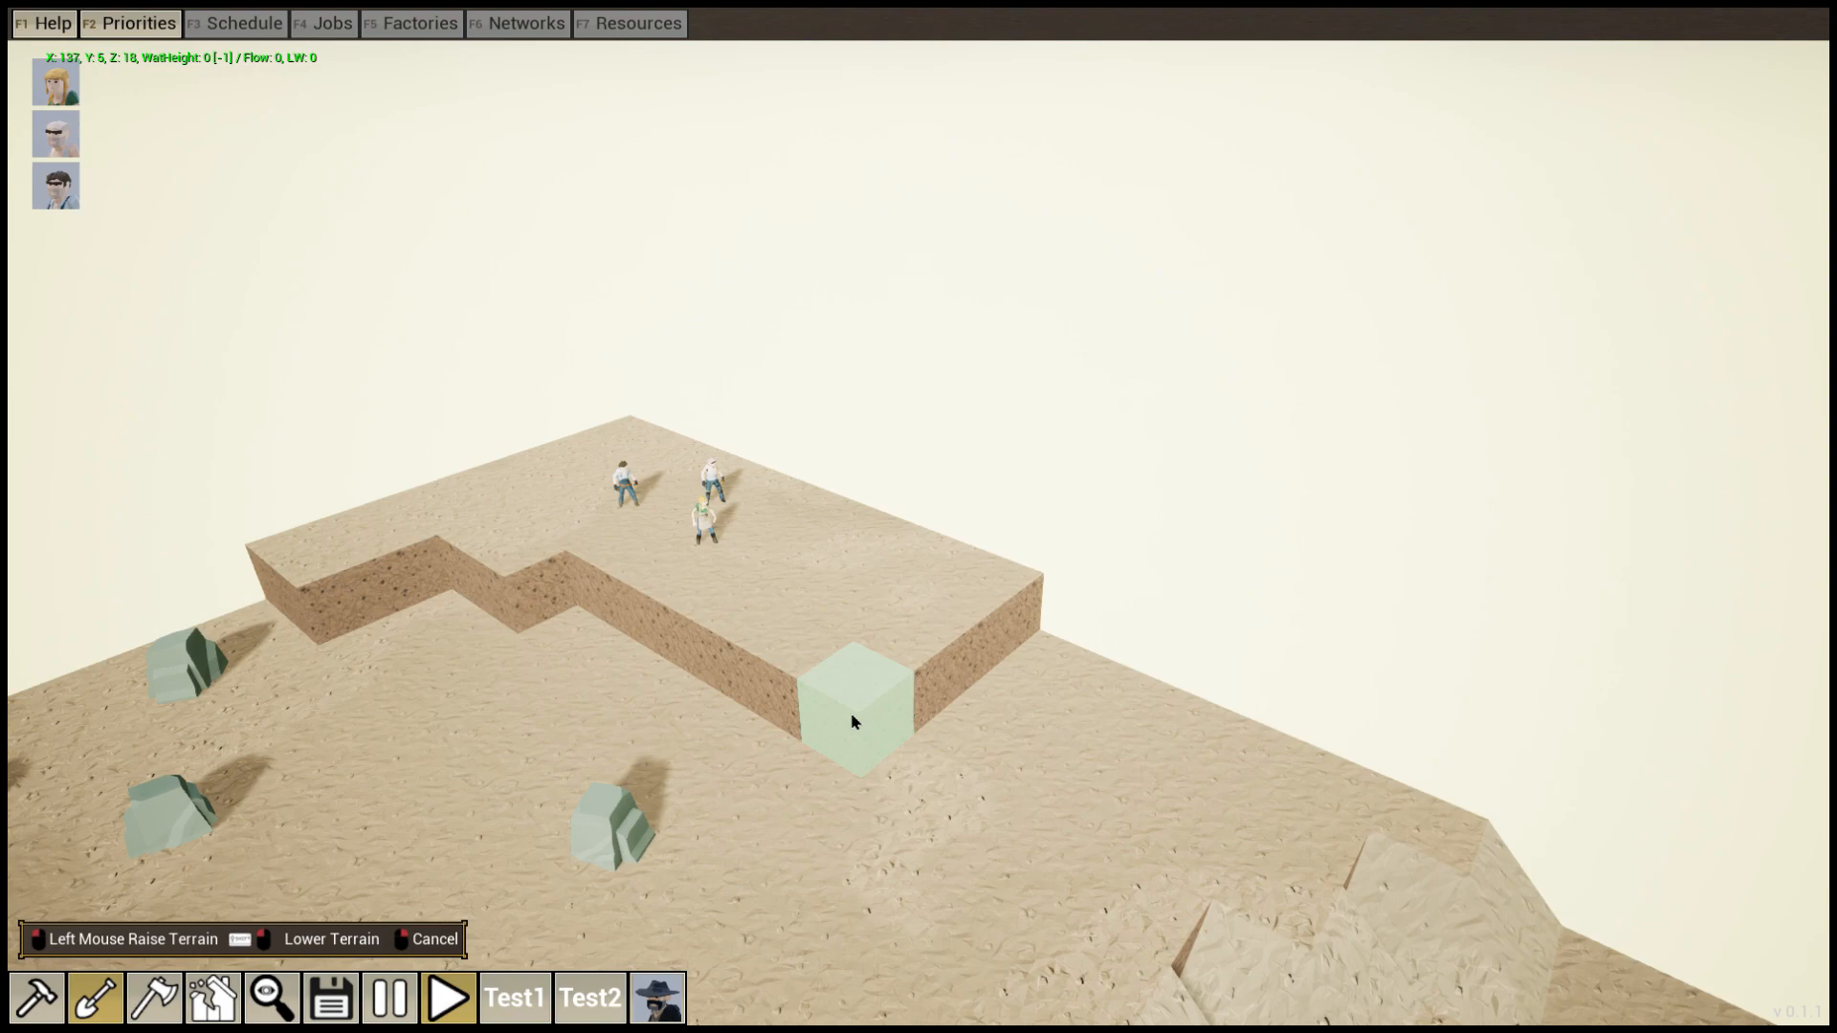
Raise a sand block below the ledge to start the stepped terraces
click(35, 999)
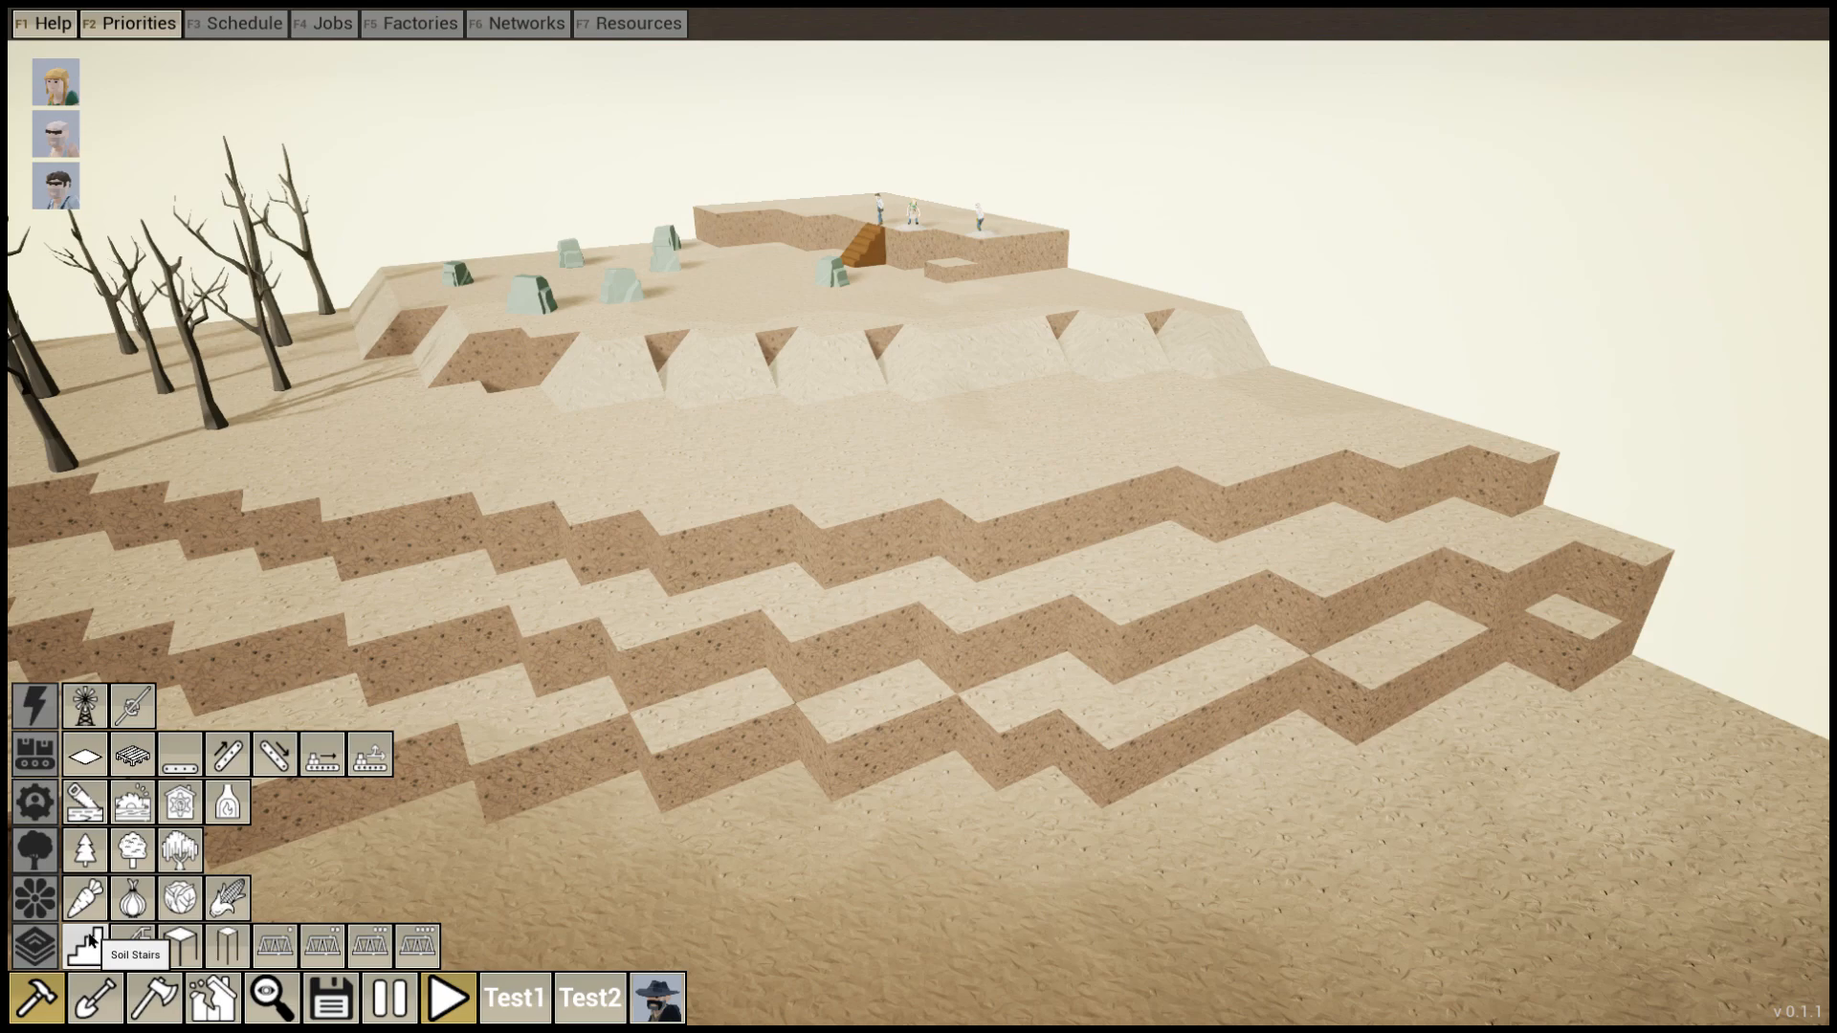
Choose Soil Stairs and place a staircase on a terrace step
click(82, 944)
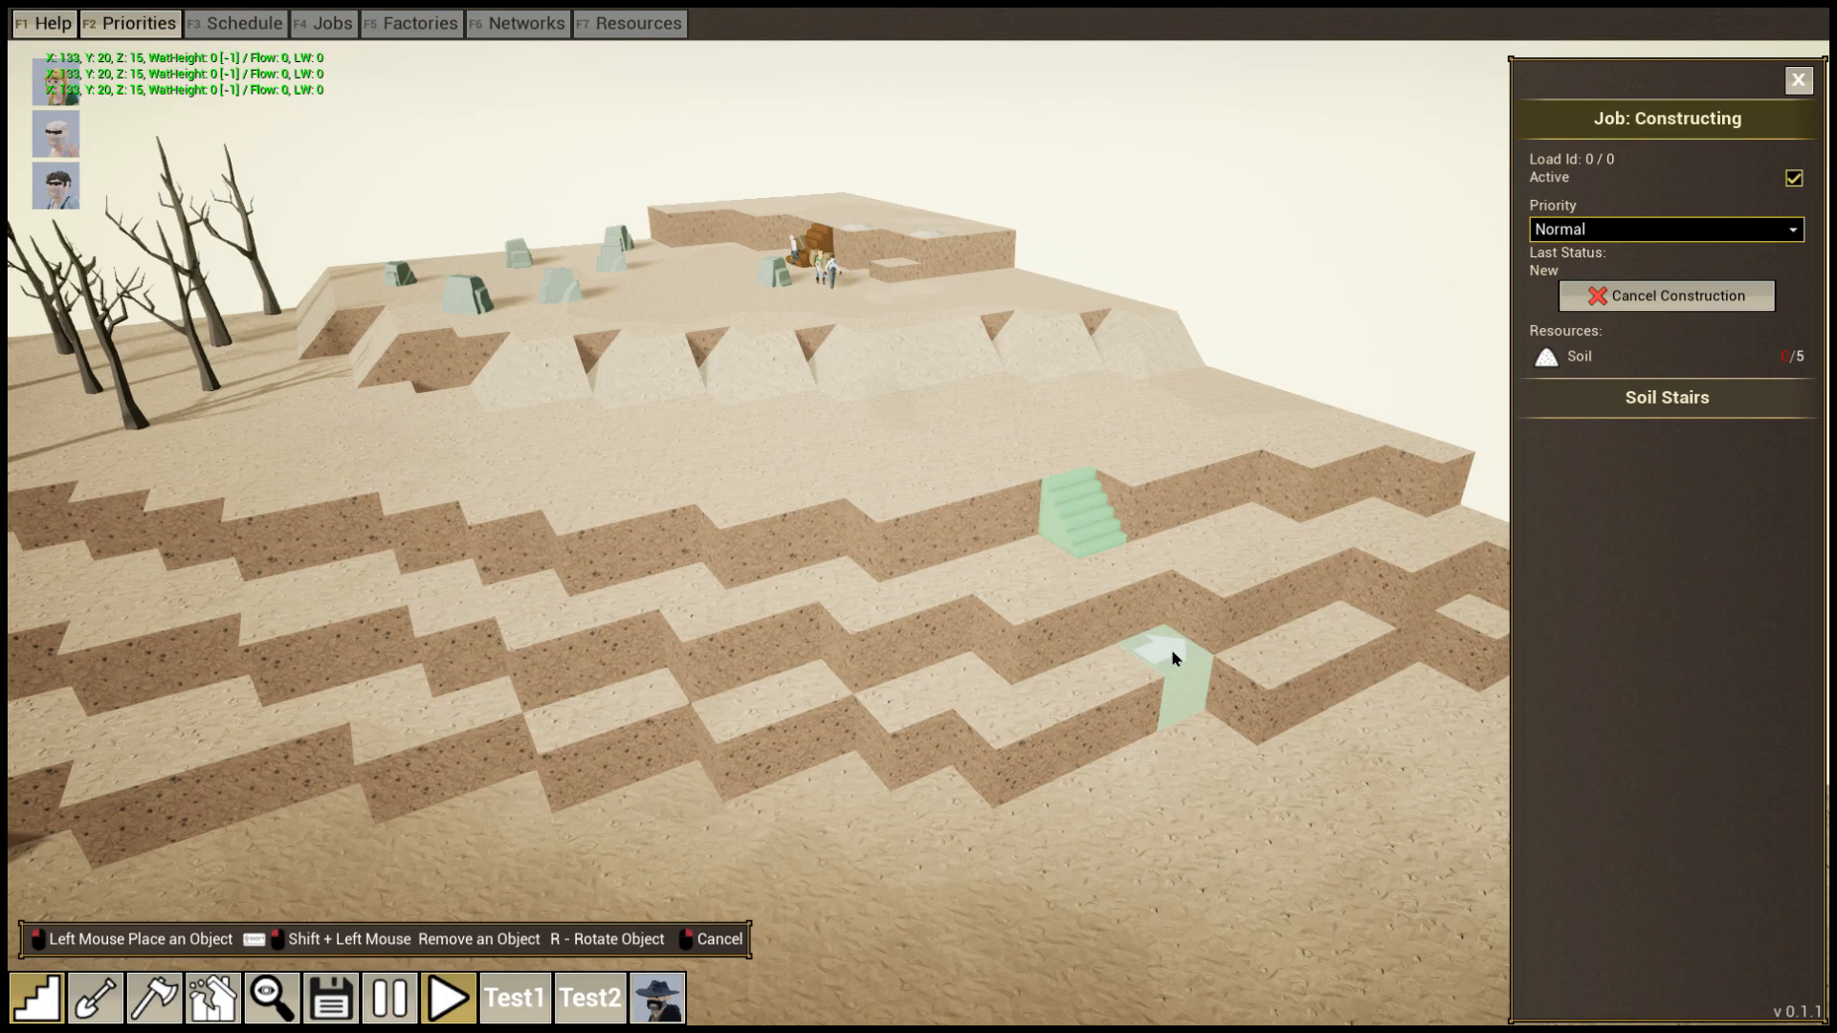
click(1175, 659)
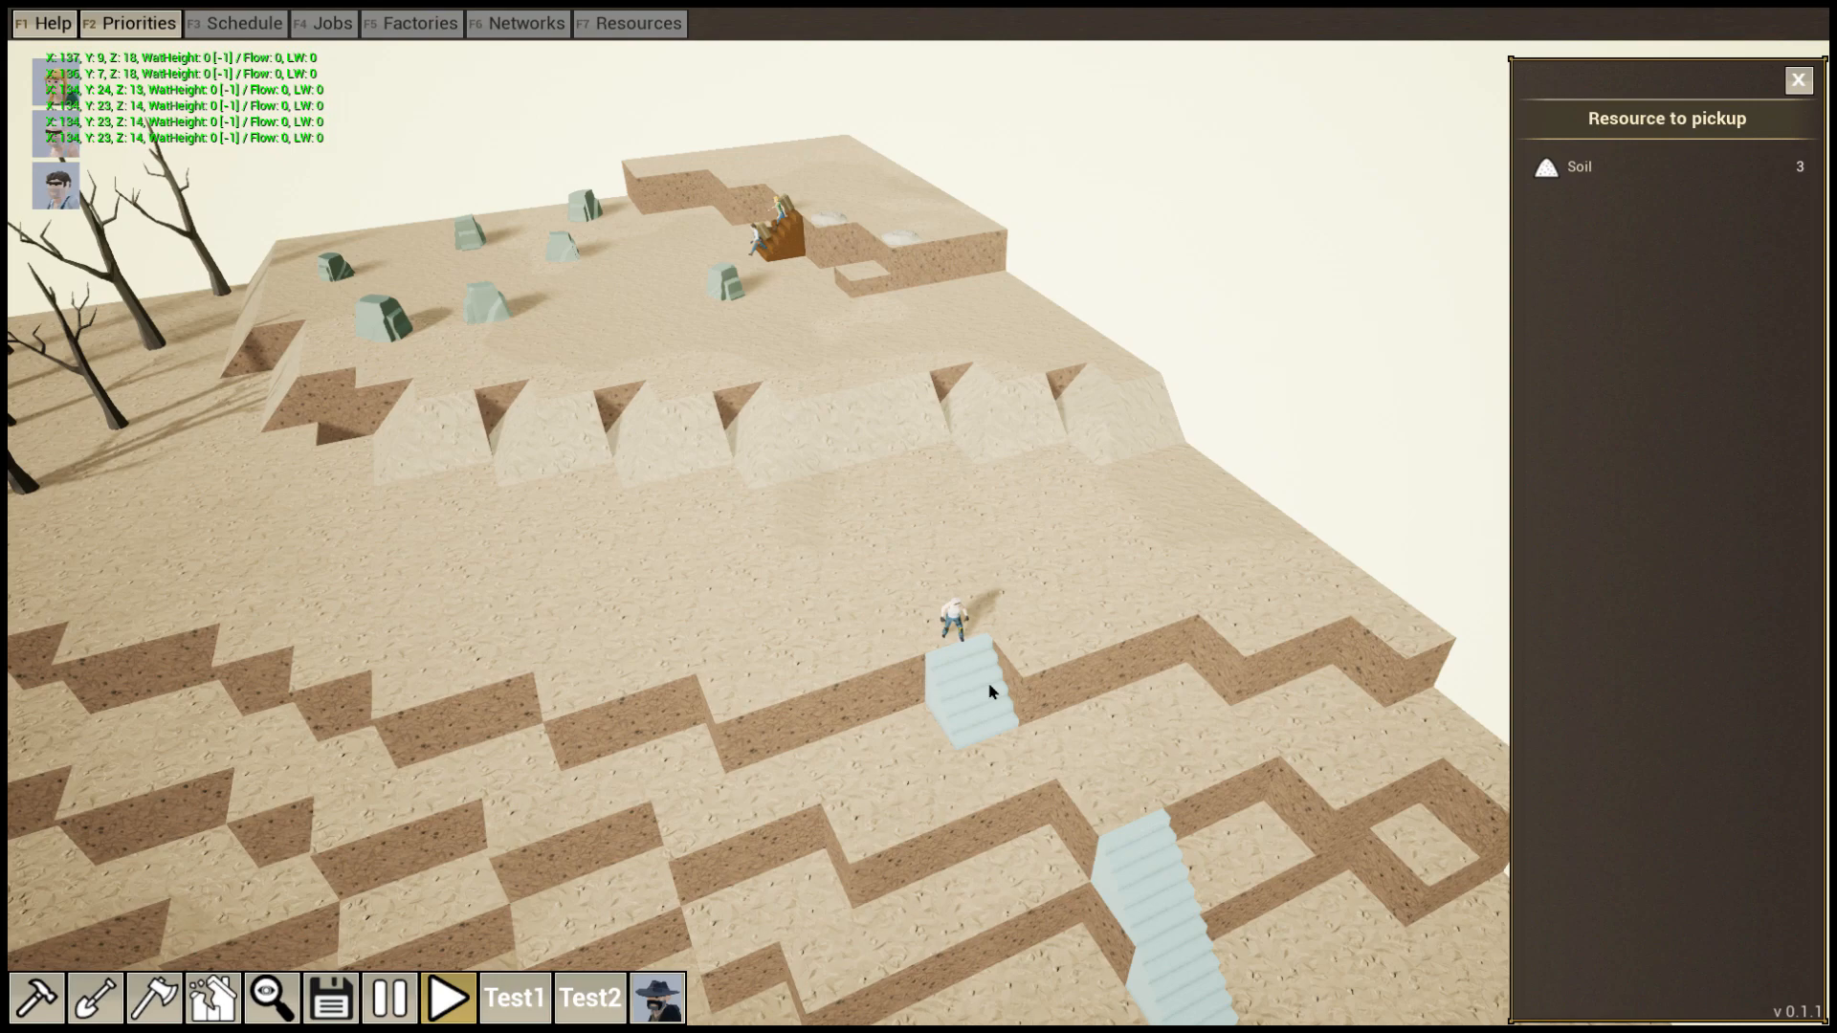
mouse_move(92, 997)
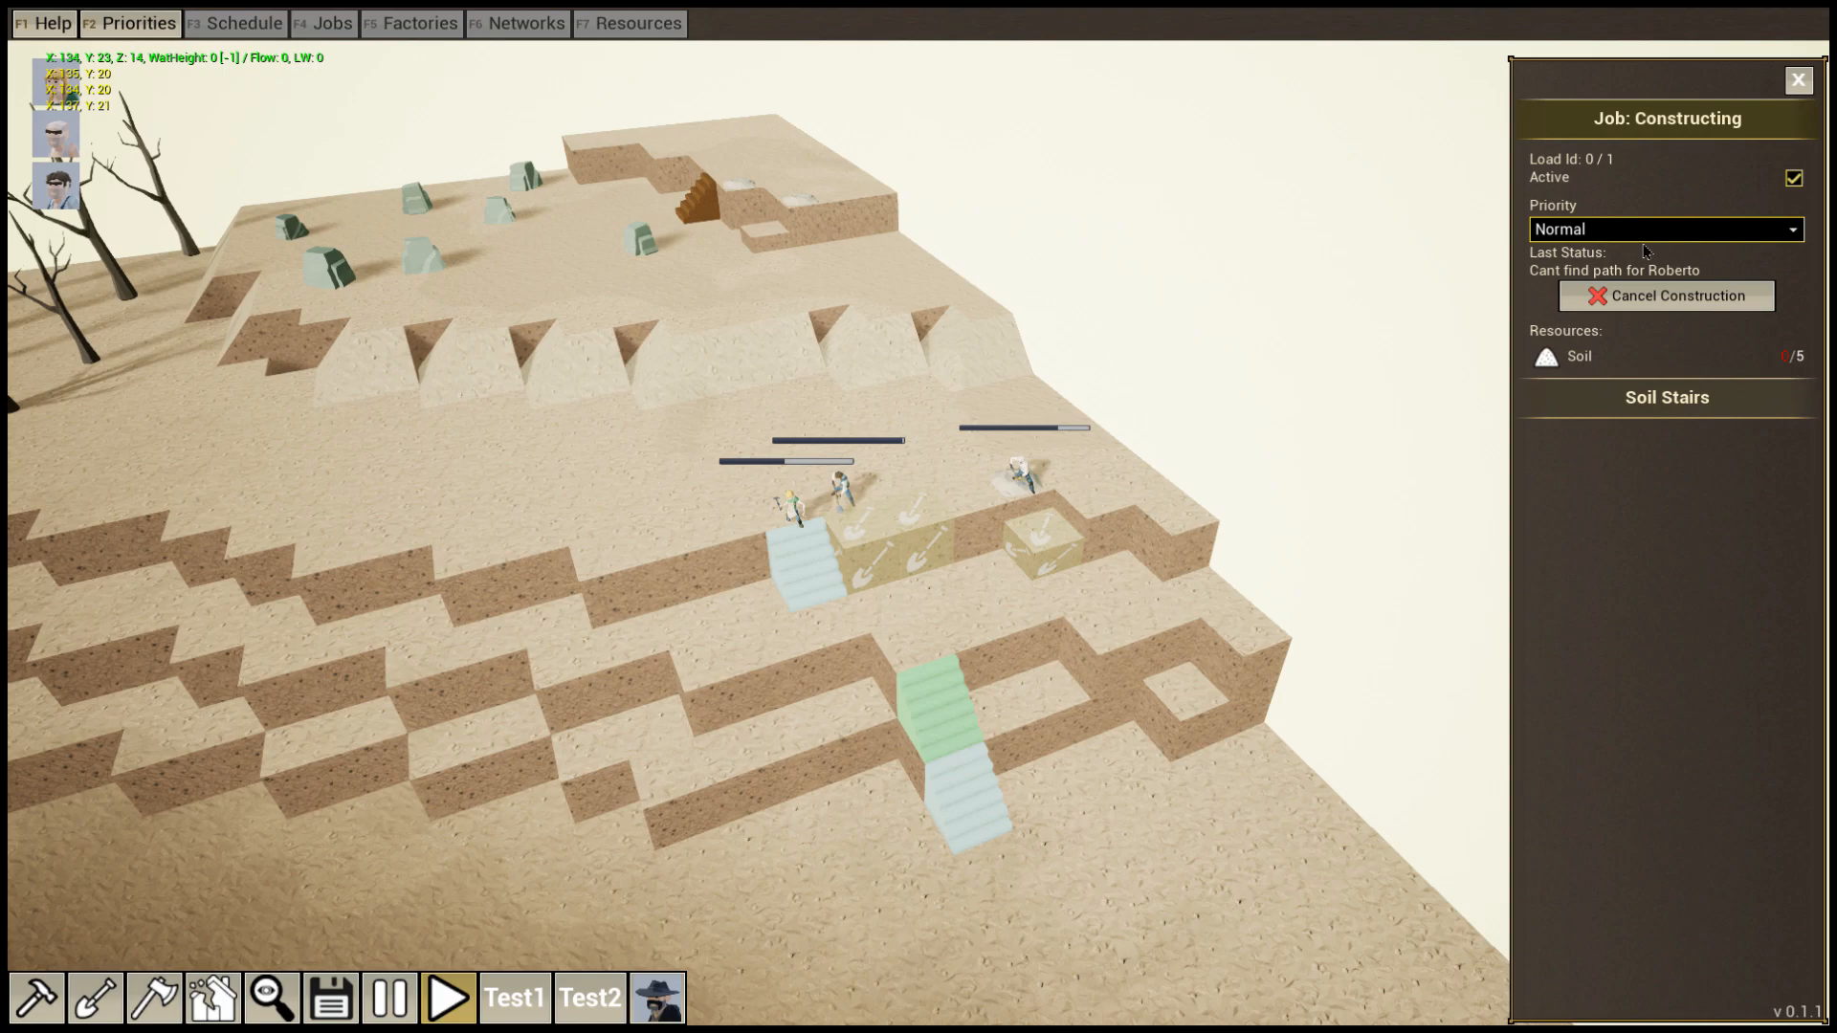
Set the soil stairs to Top Priority and change the second colonist's producing work setting
click(1663, 228)
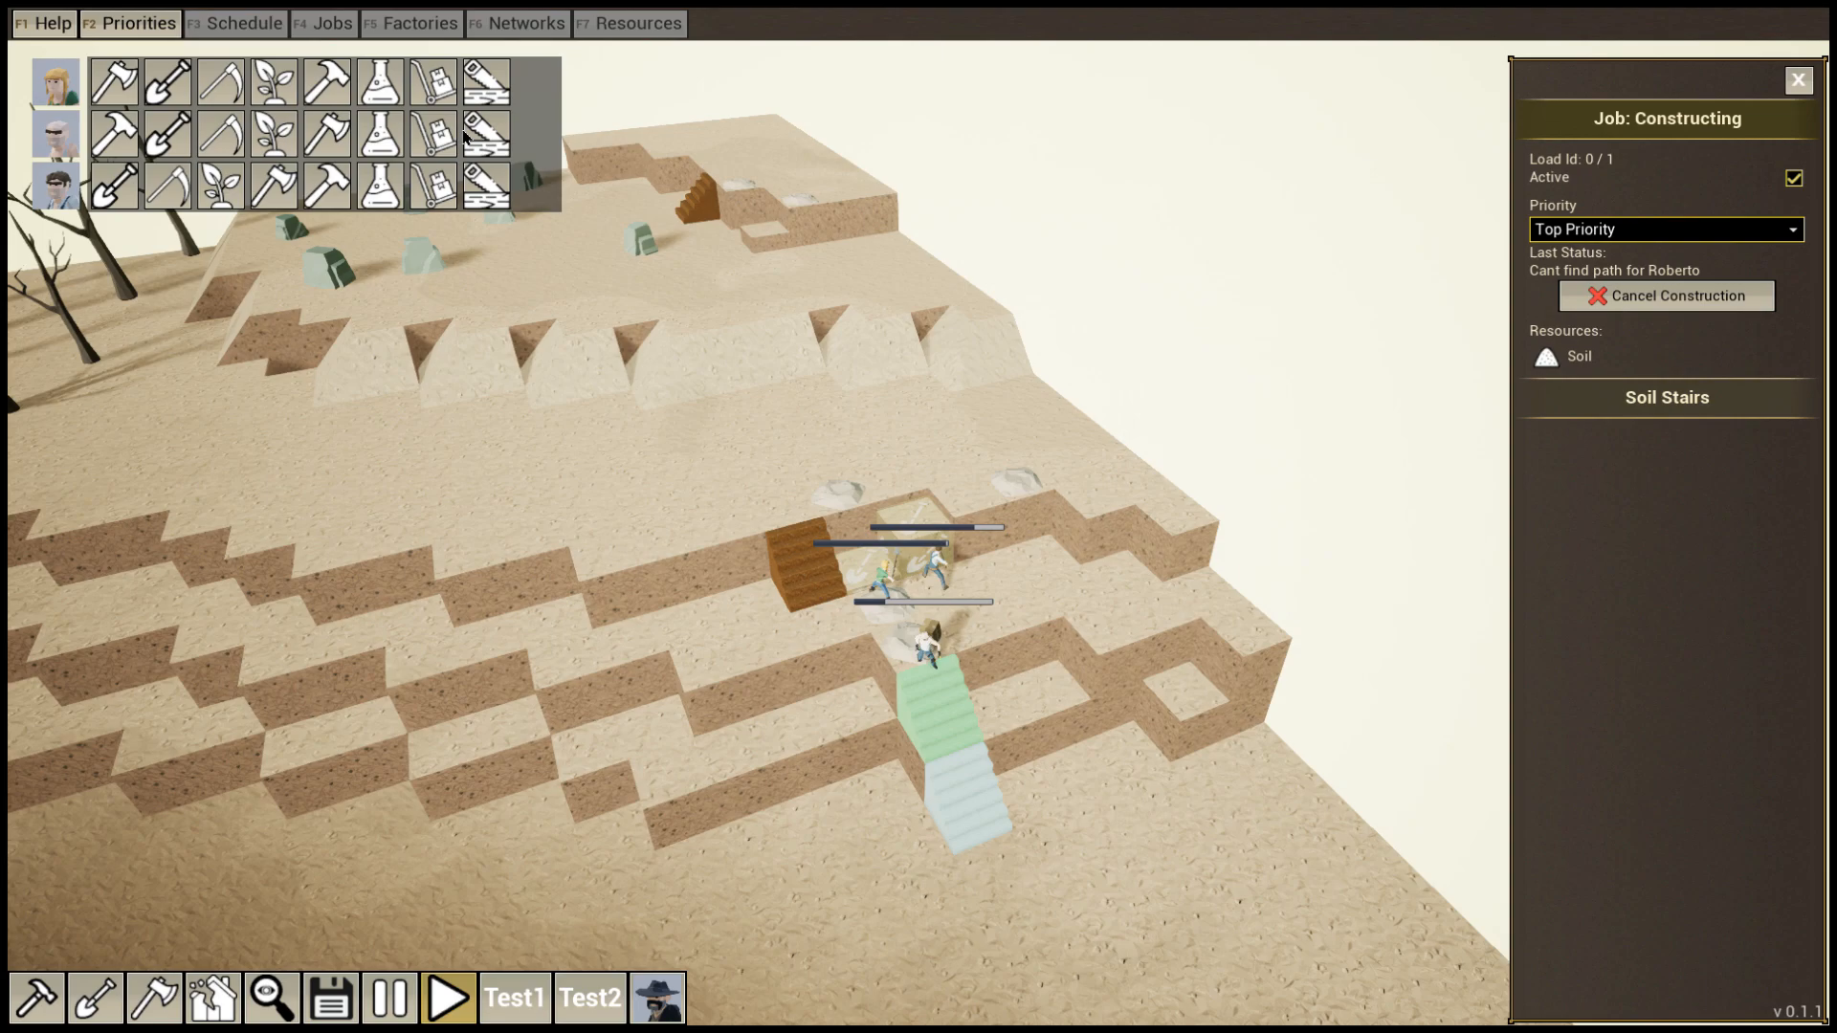
mouse_move(218, 132)
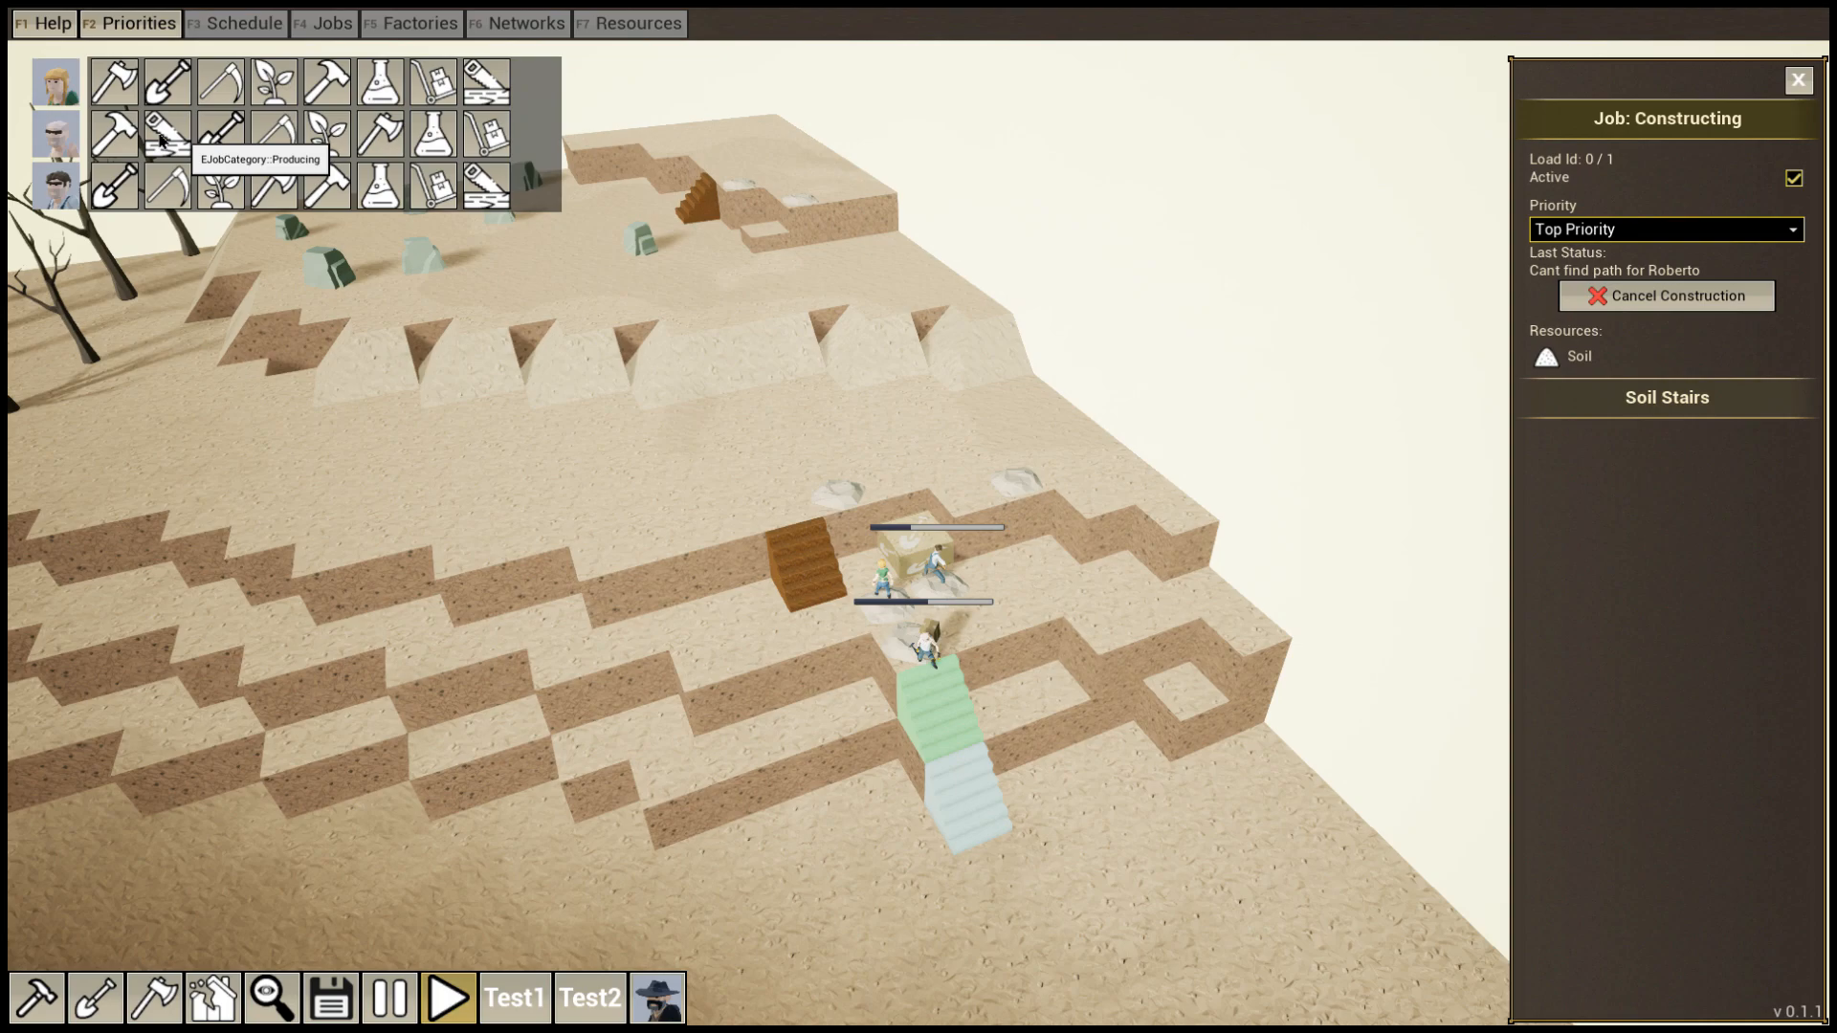
click(52, 23)
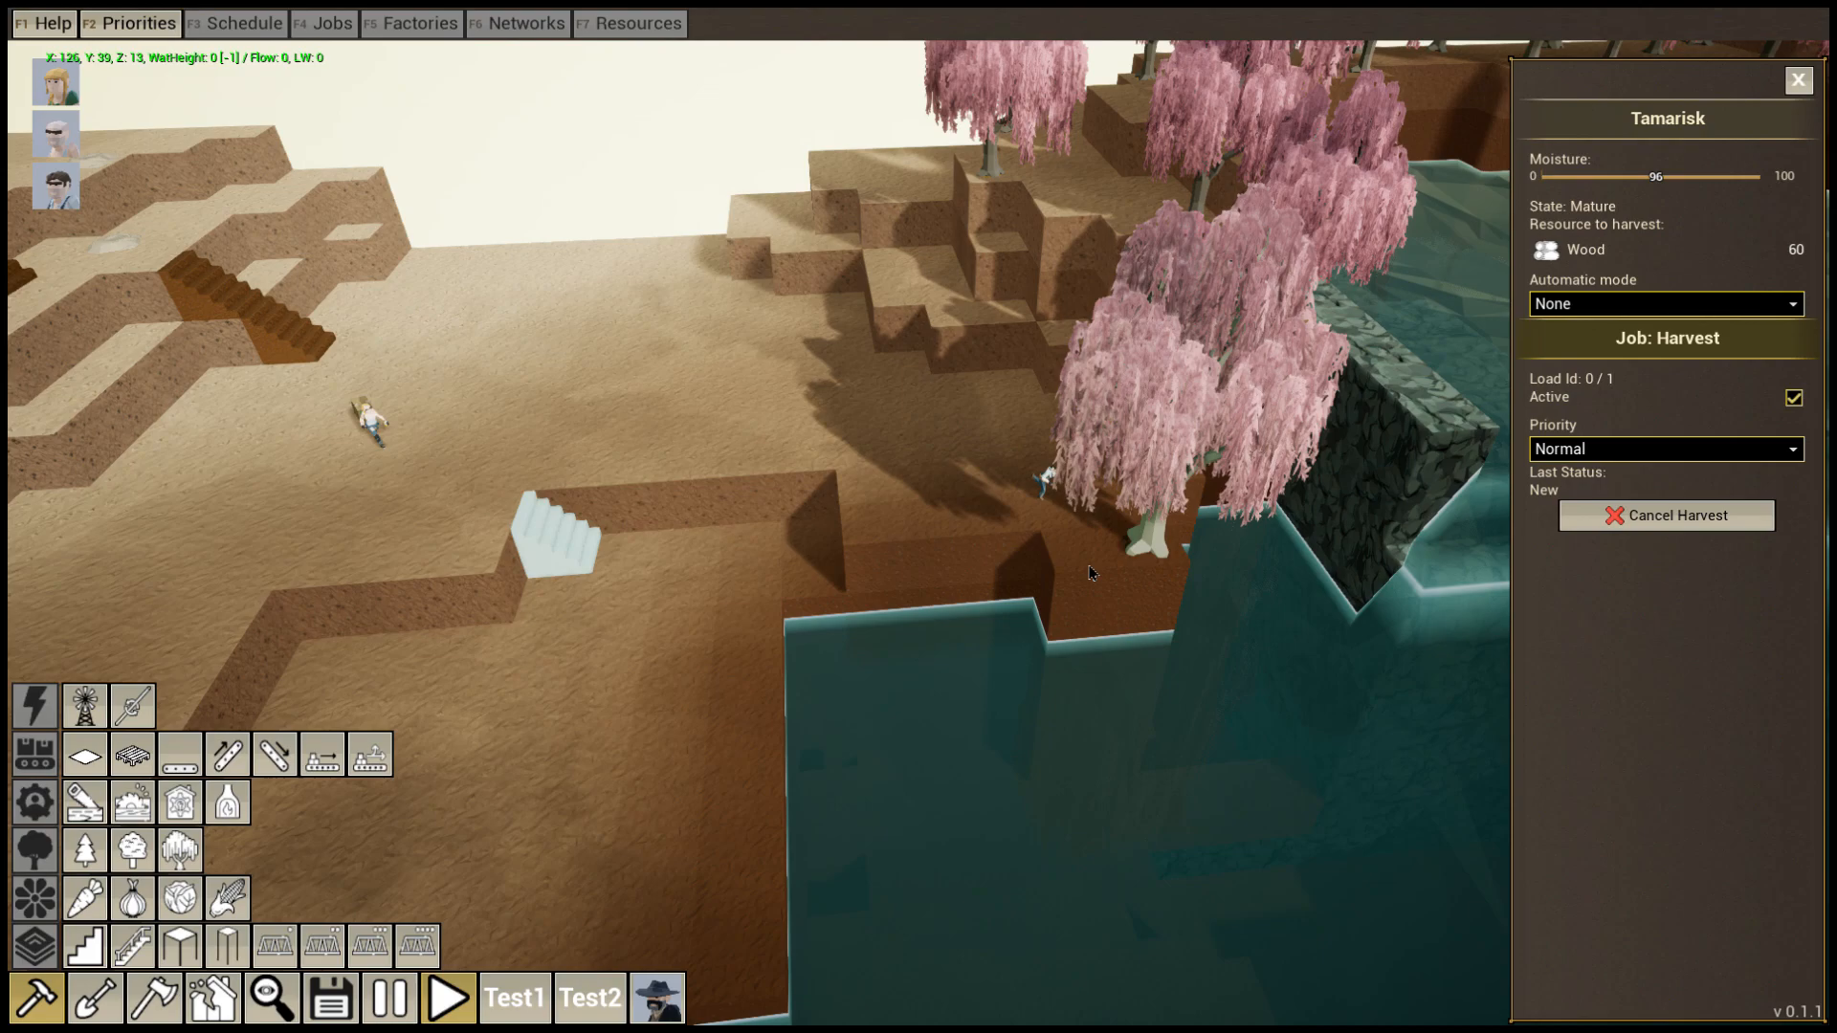
mouse_move(34, 997)
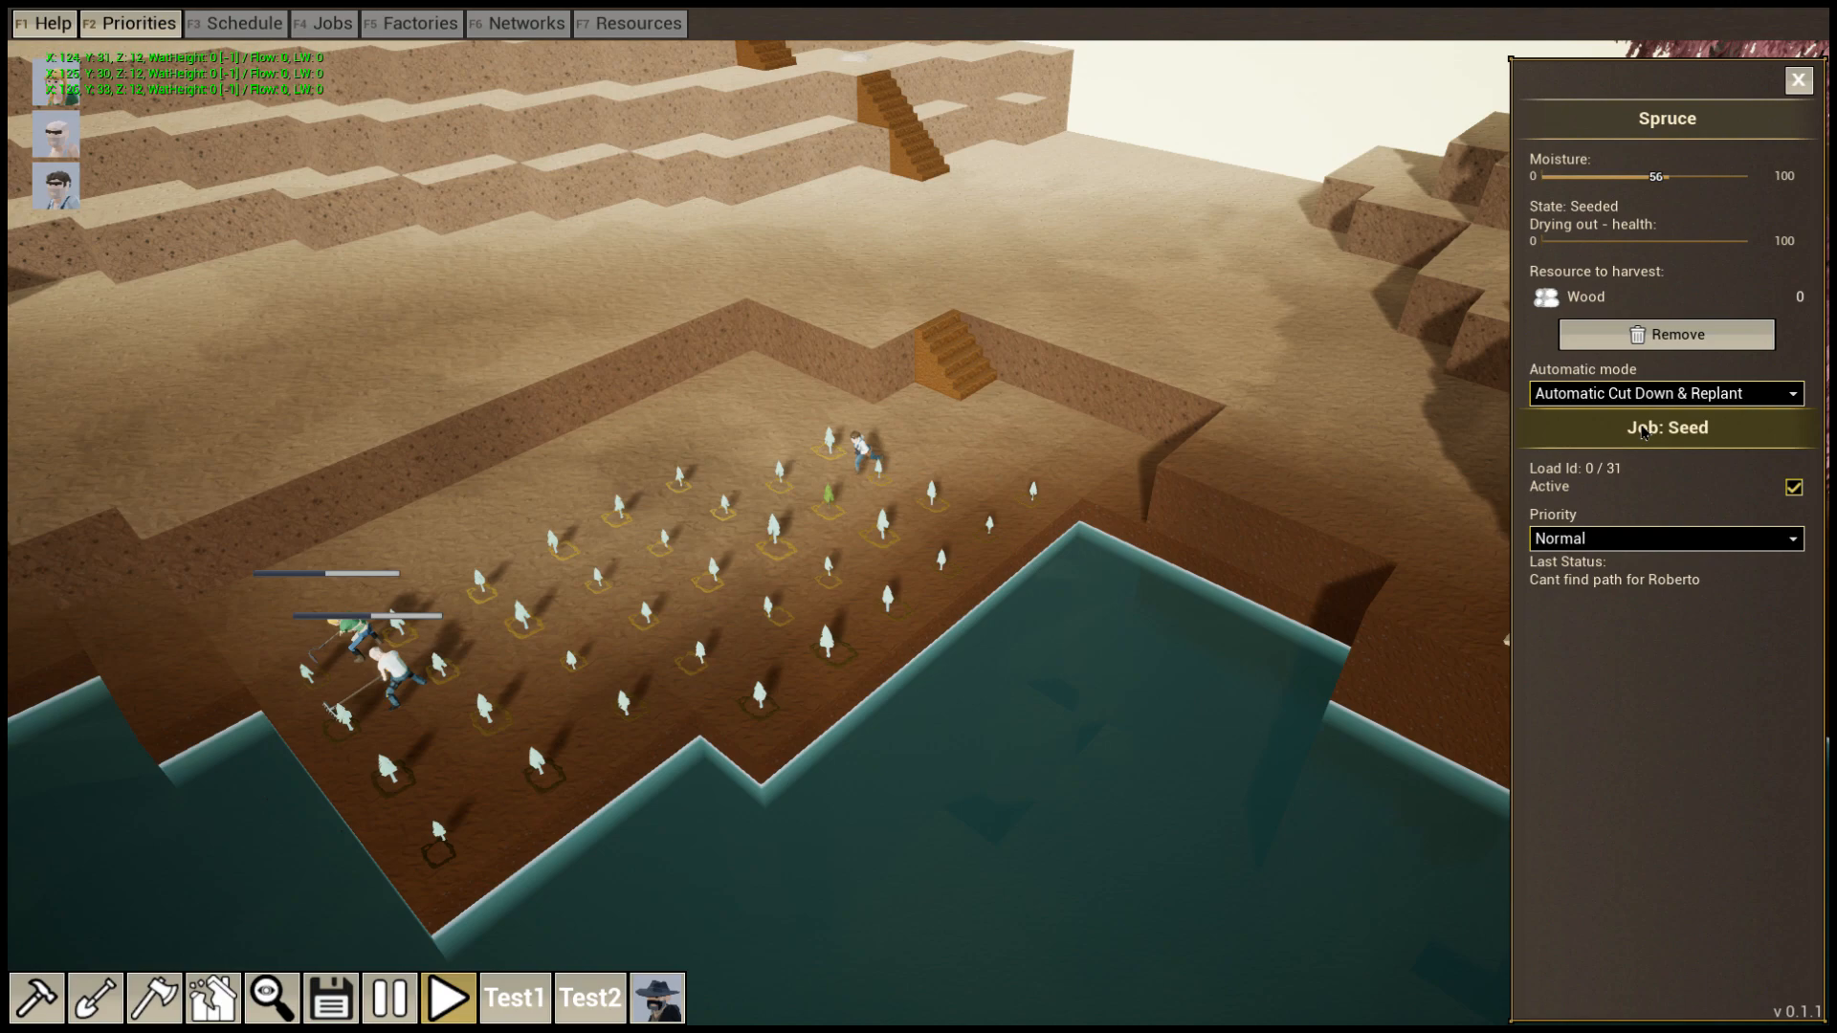
Set the spruce grove's Automatic mode to Automatic Cut Down & Replant
click(1663, 393)
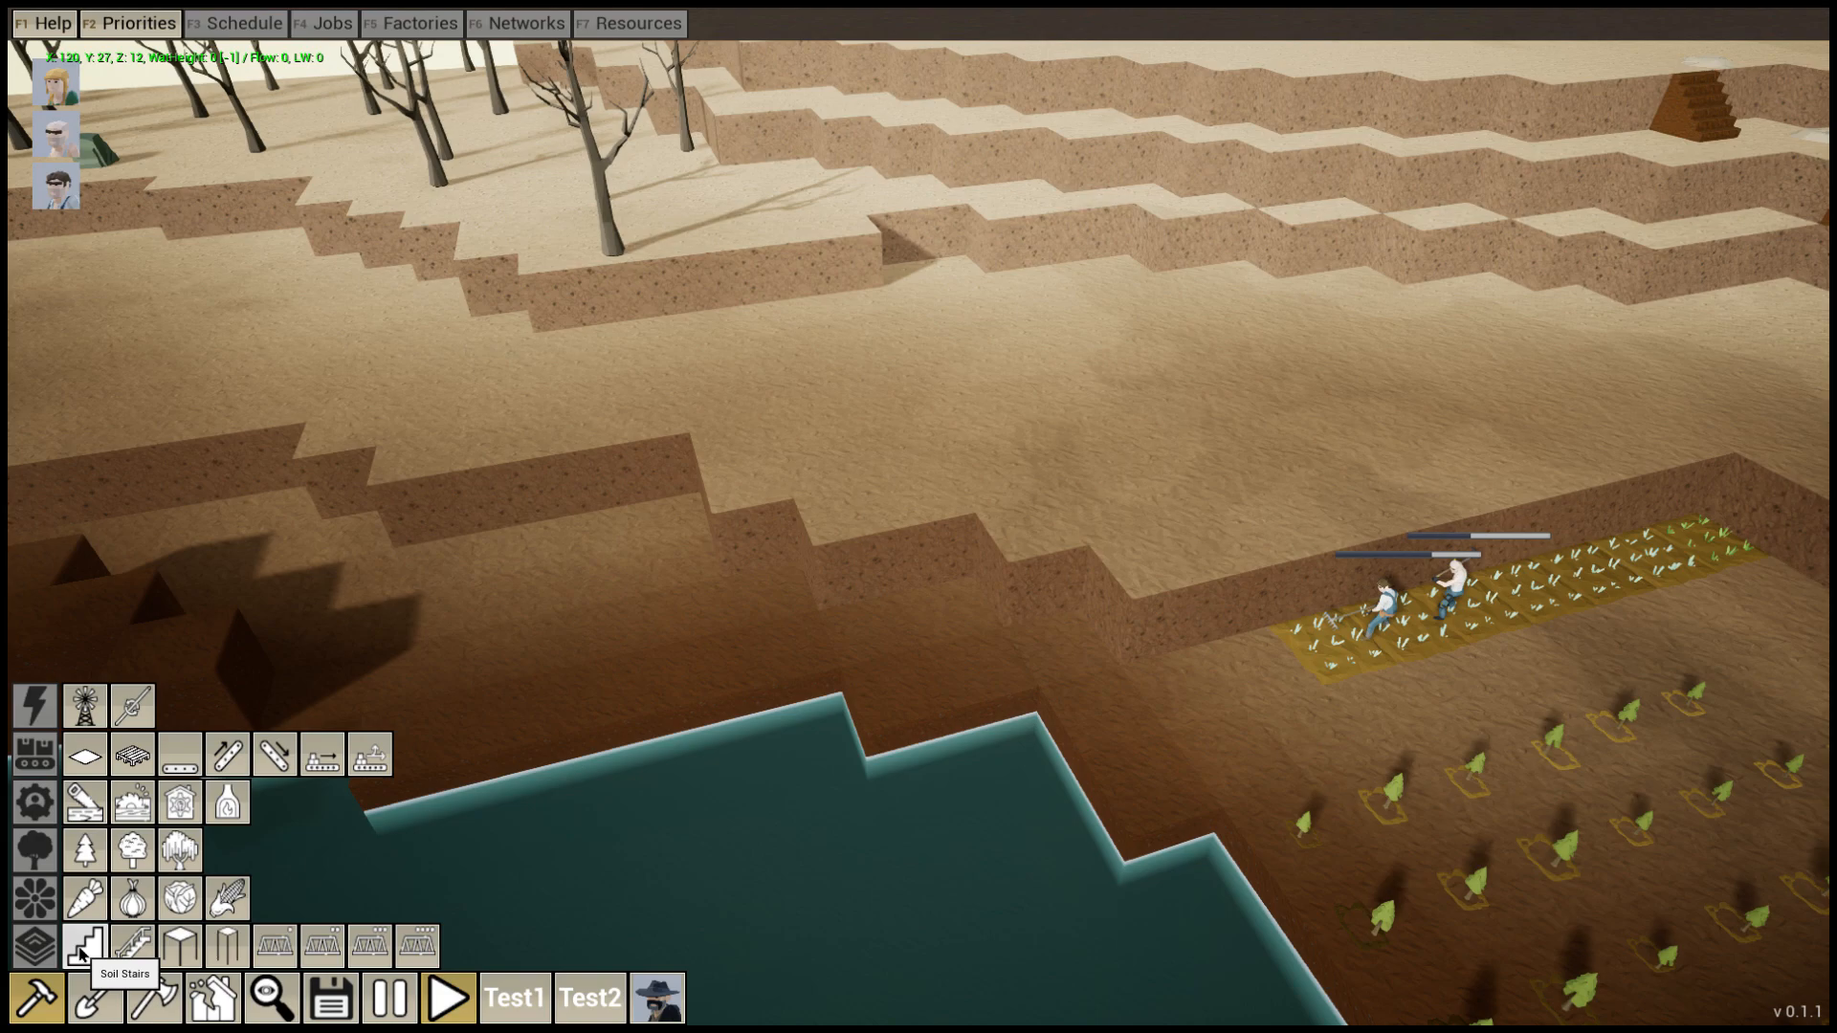
Switch the build selection to Soil Stairs after laying the crop field
click(84, 944)
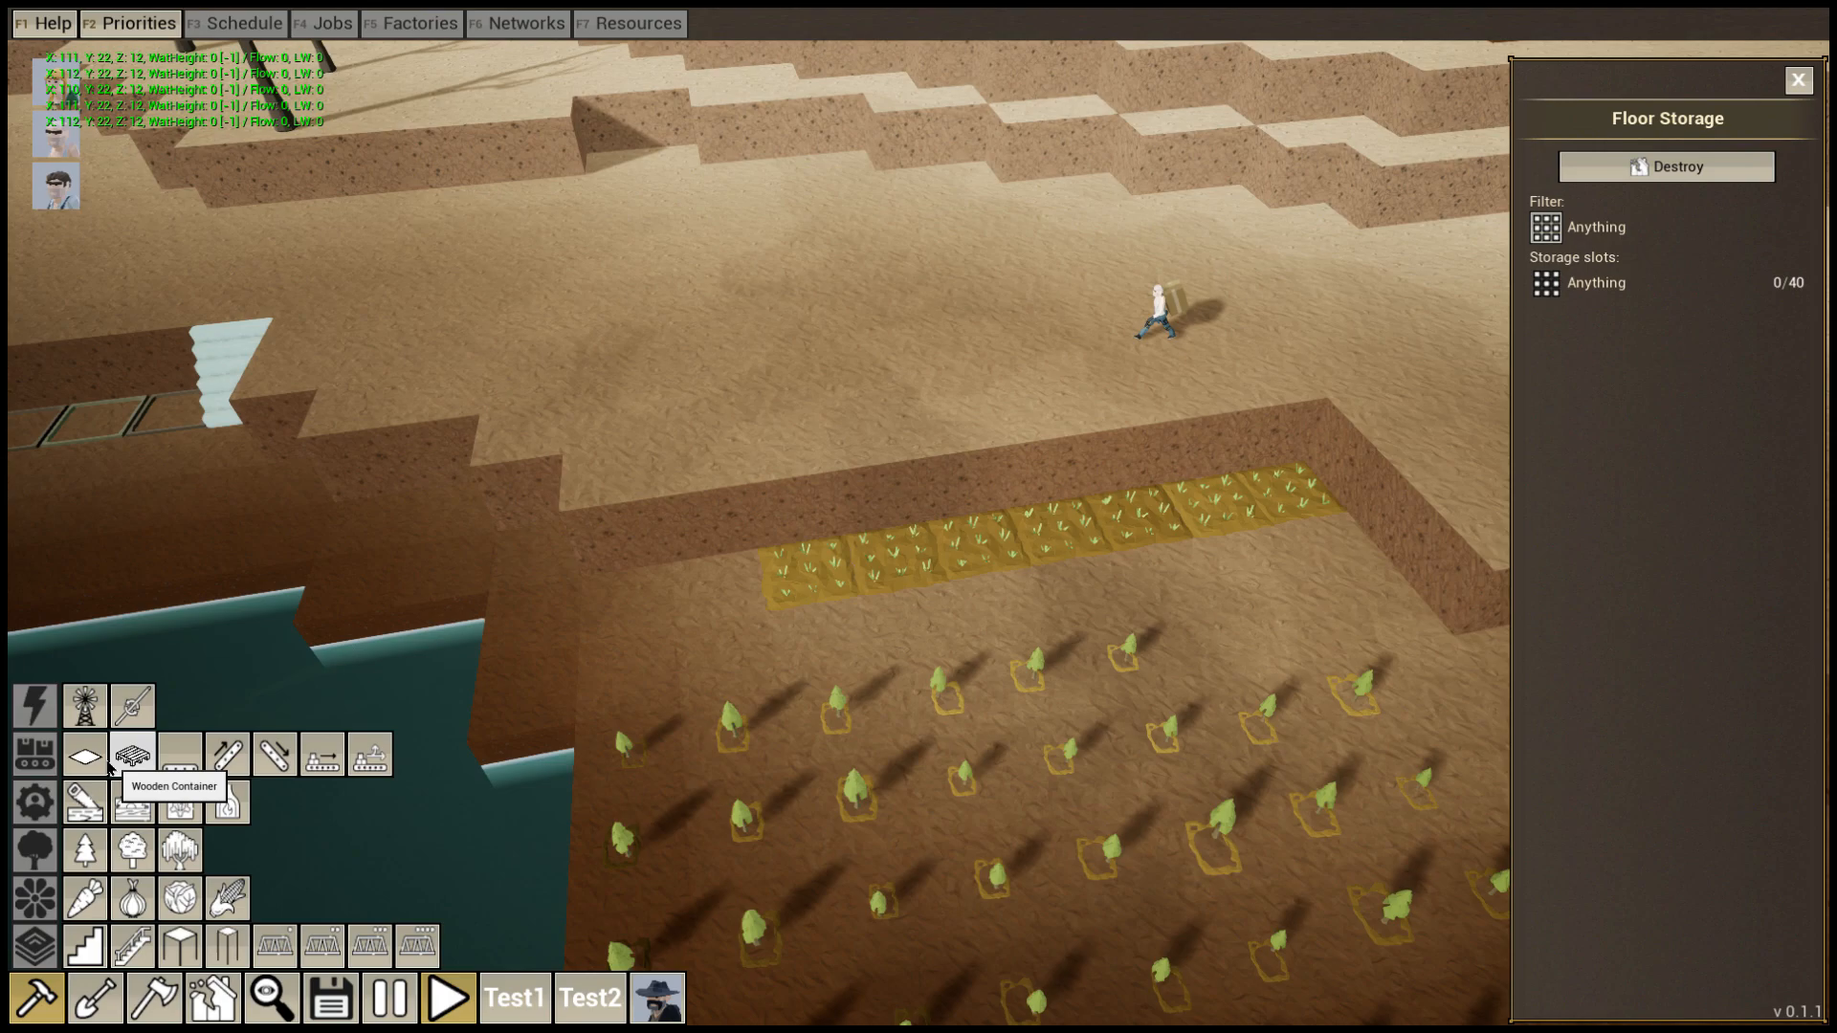
Choose a wooden container to build for storage above the crops
click(1595, 225)
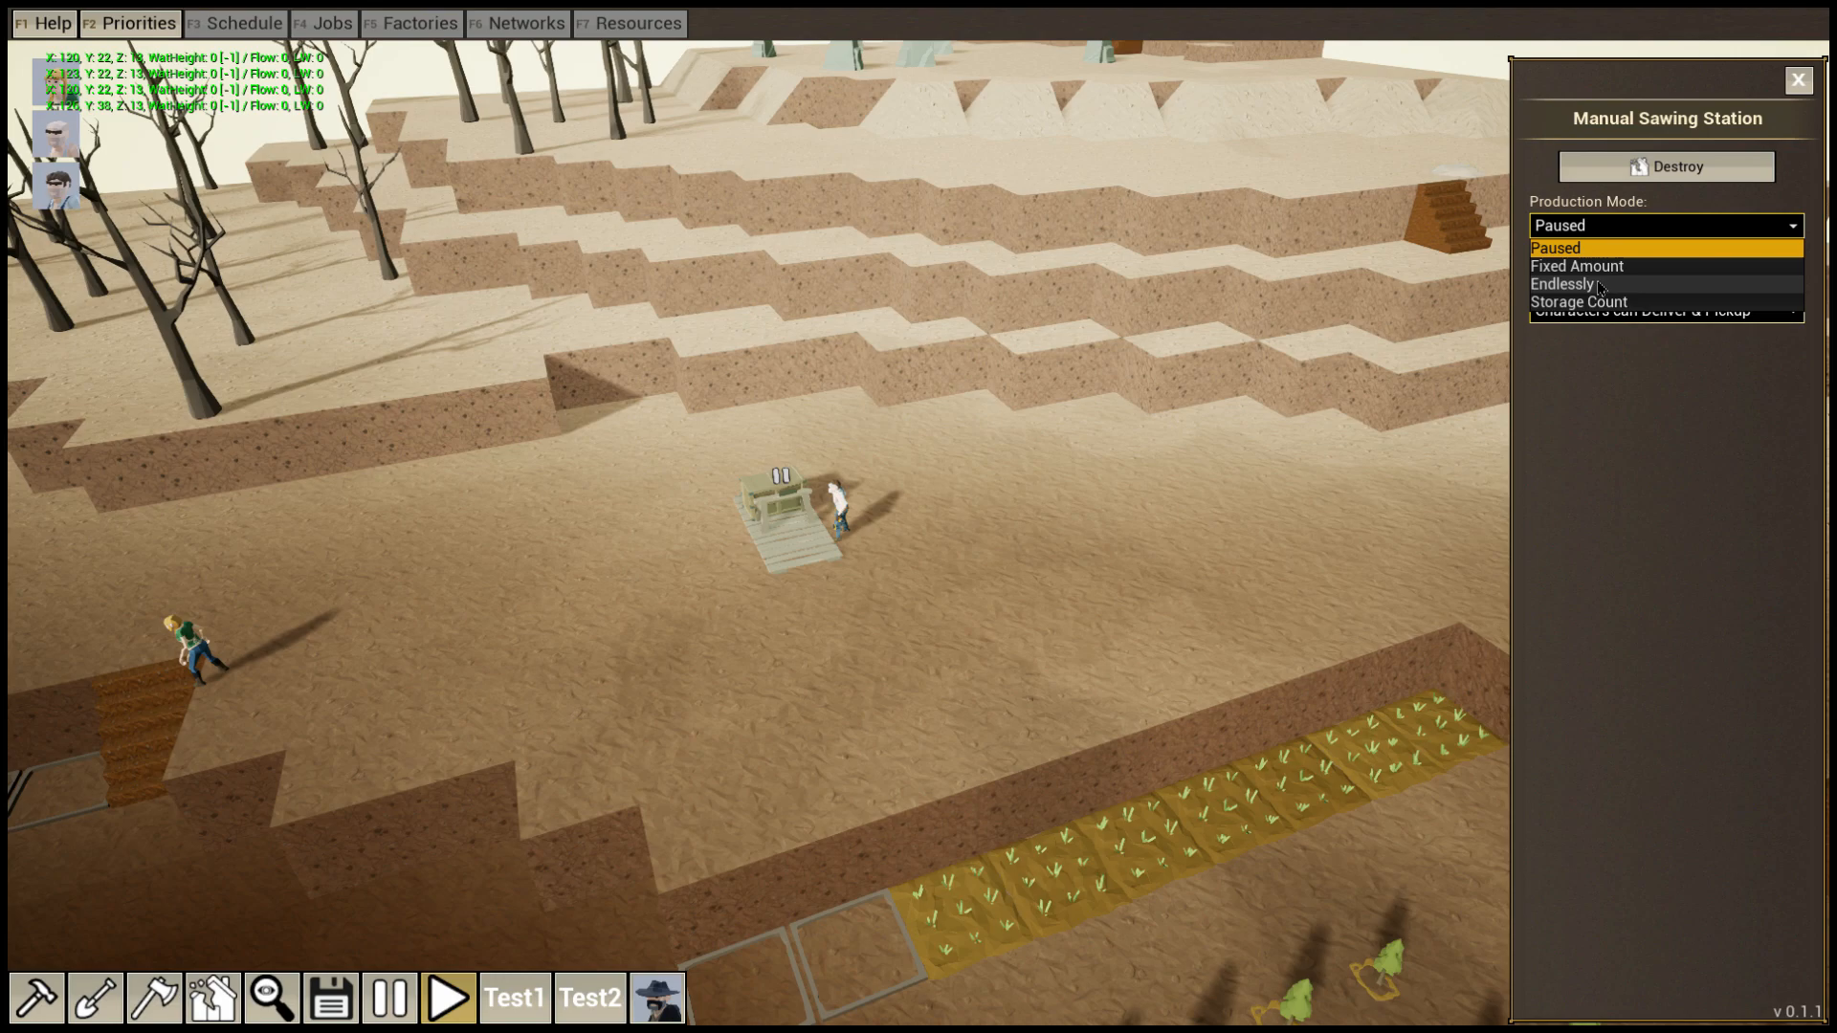
Set the manual sawing station's Production Mode to Endlessly
click(1579, 301)
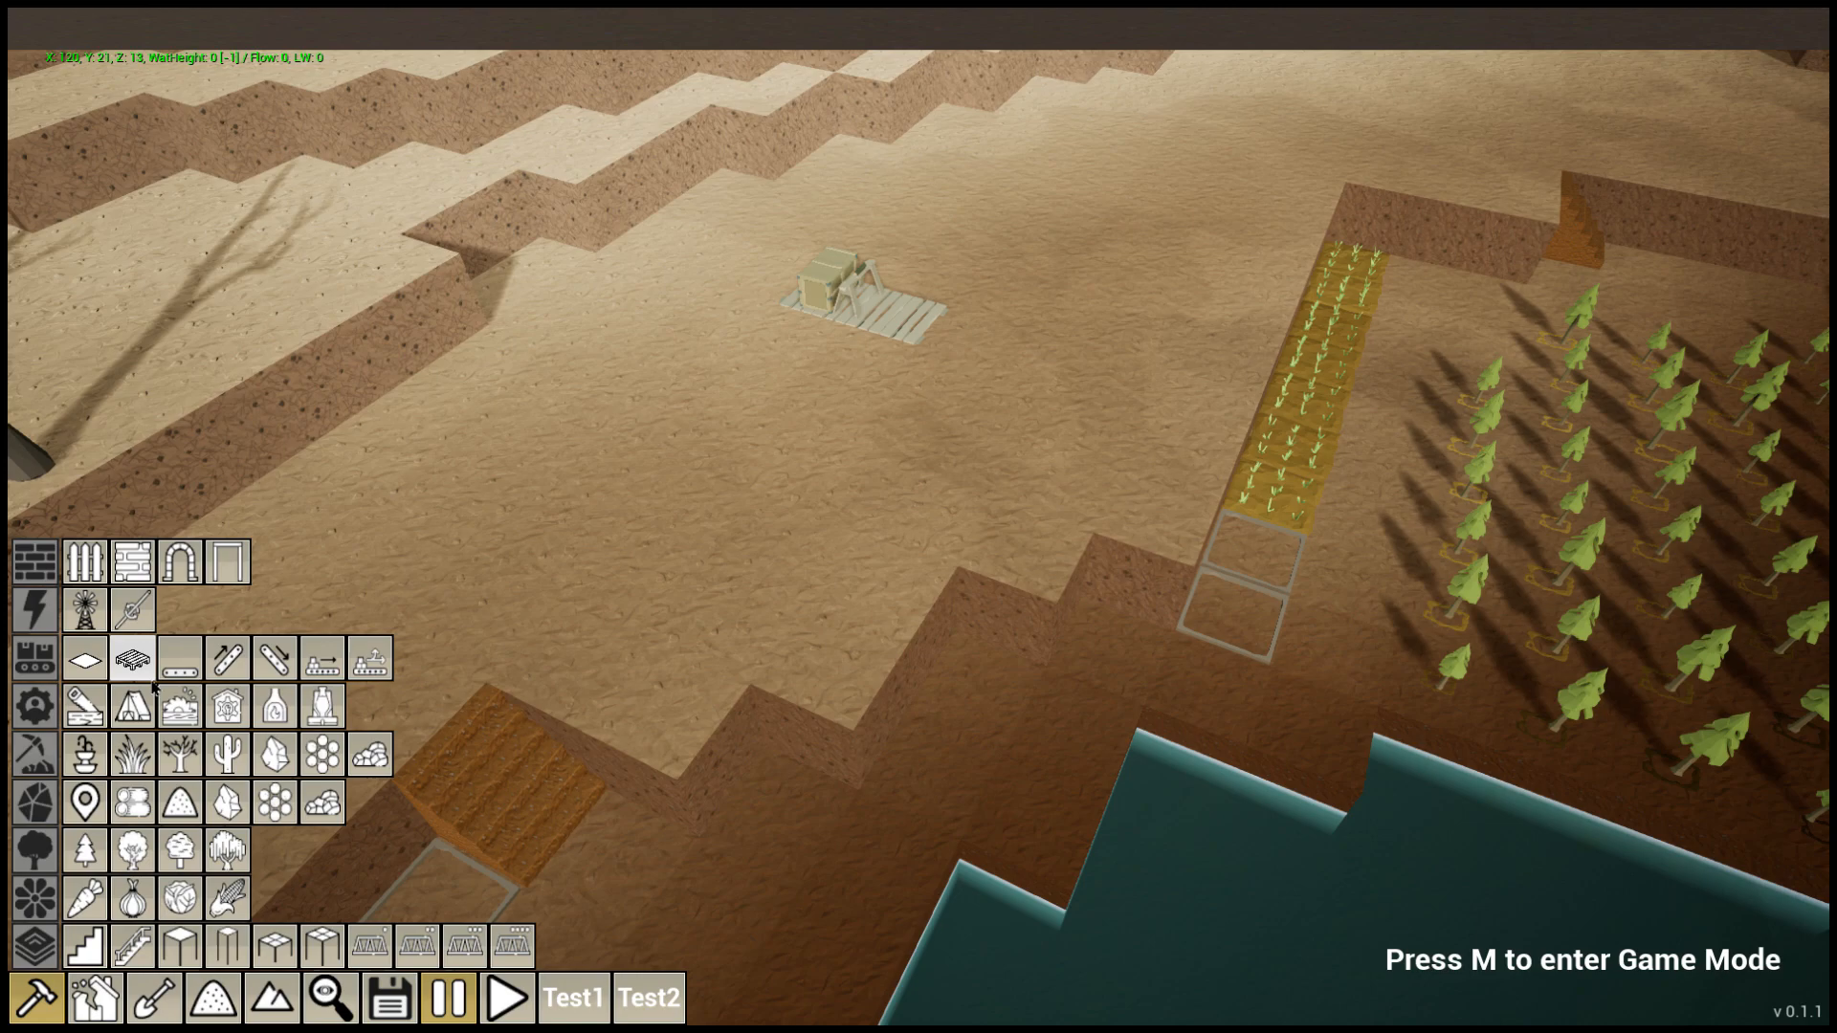
Pick the windmill from the power category, then switch to placing a furnace
click(84, 609)
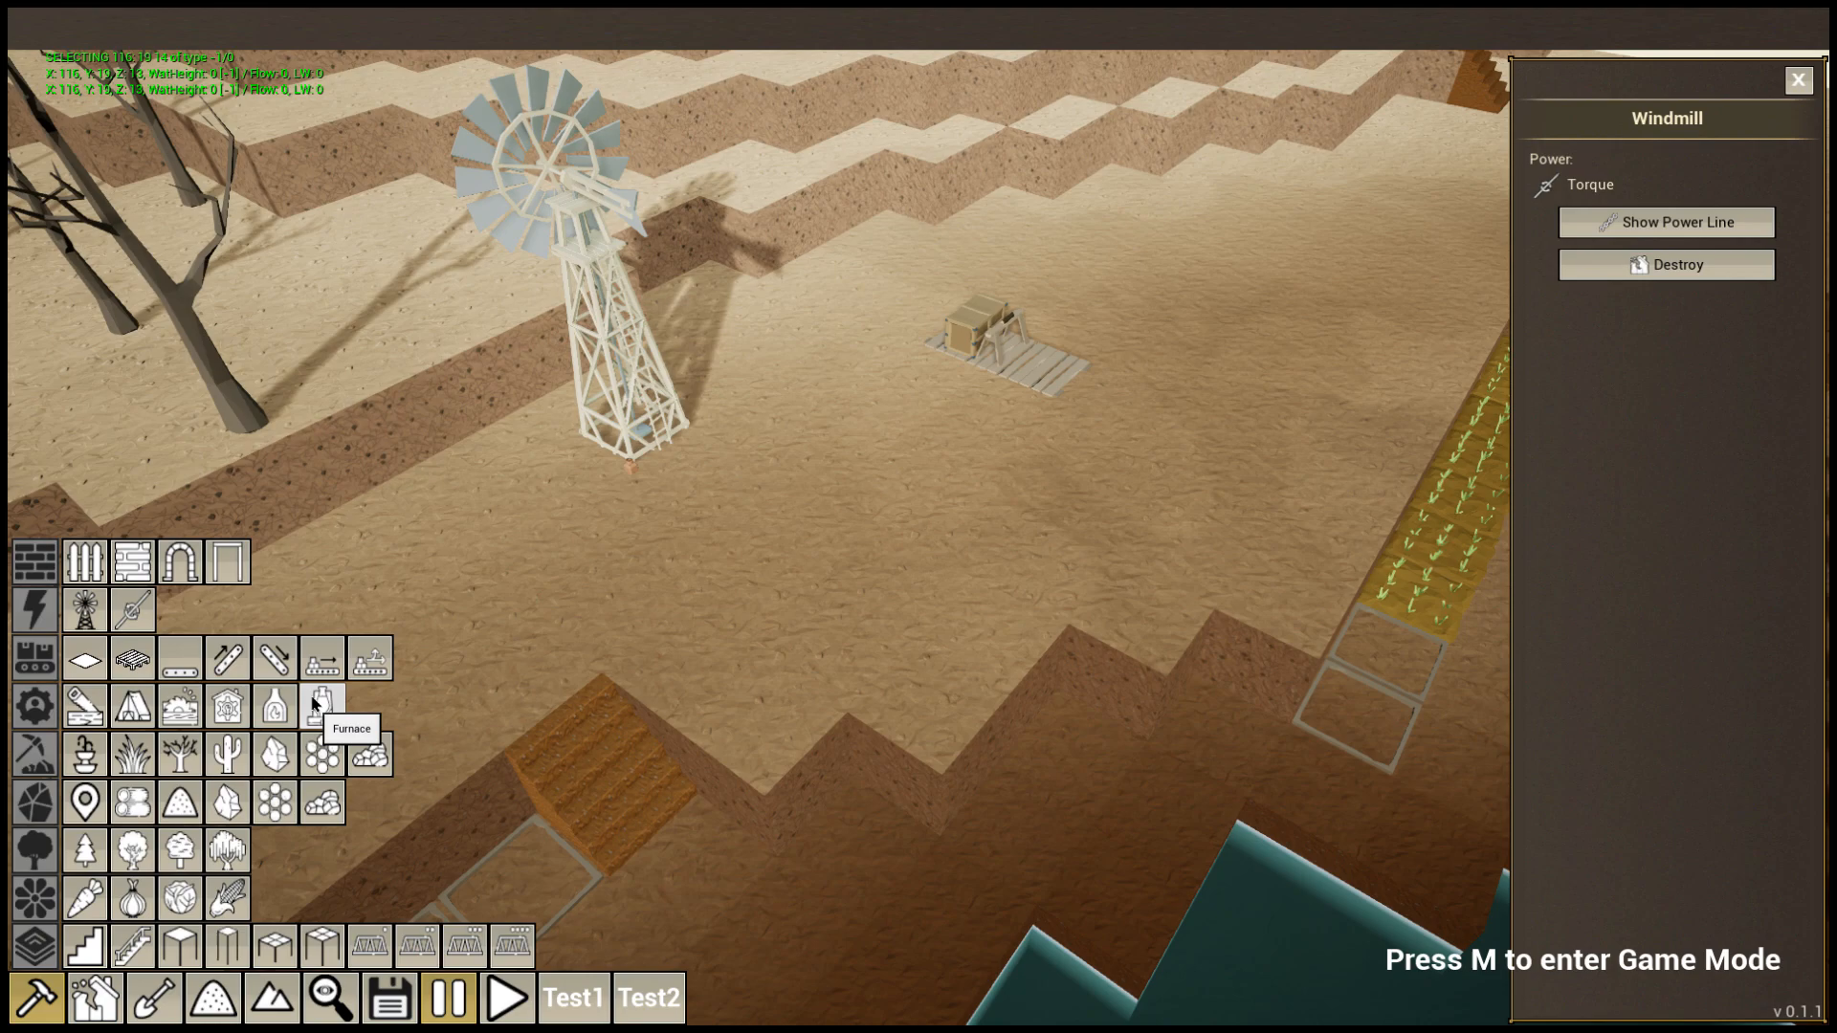
click(322, 704)
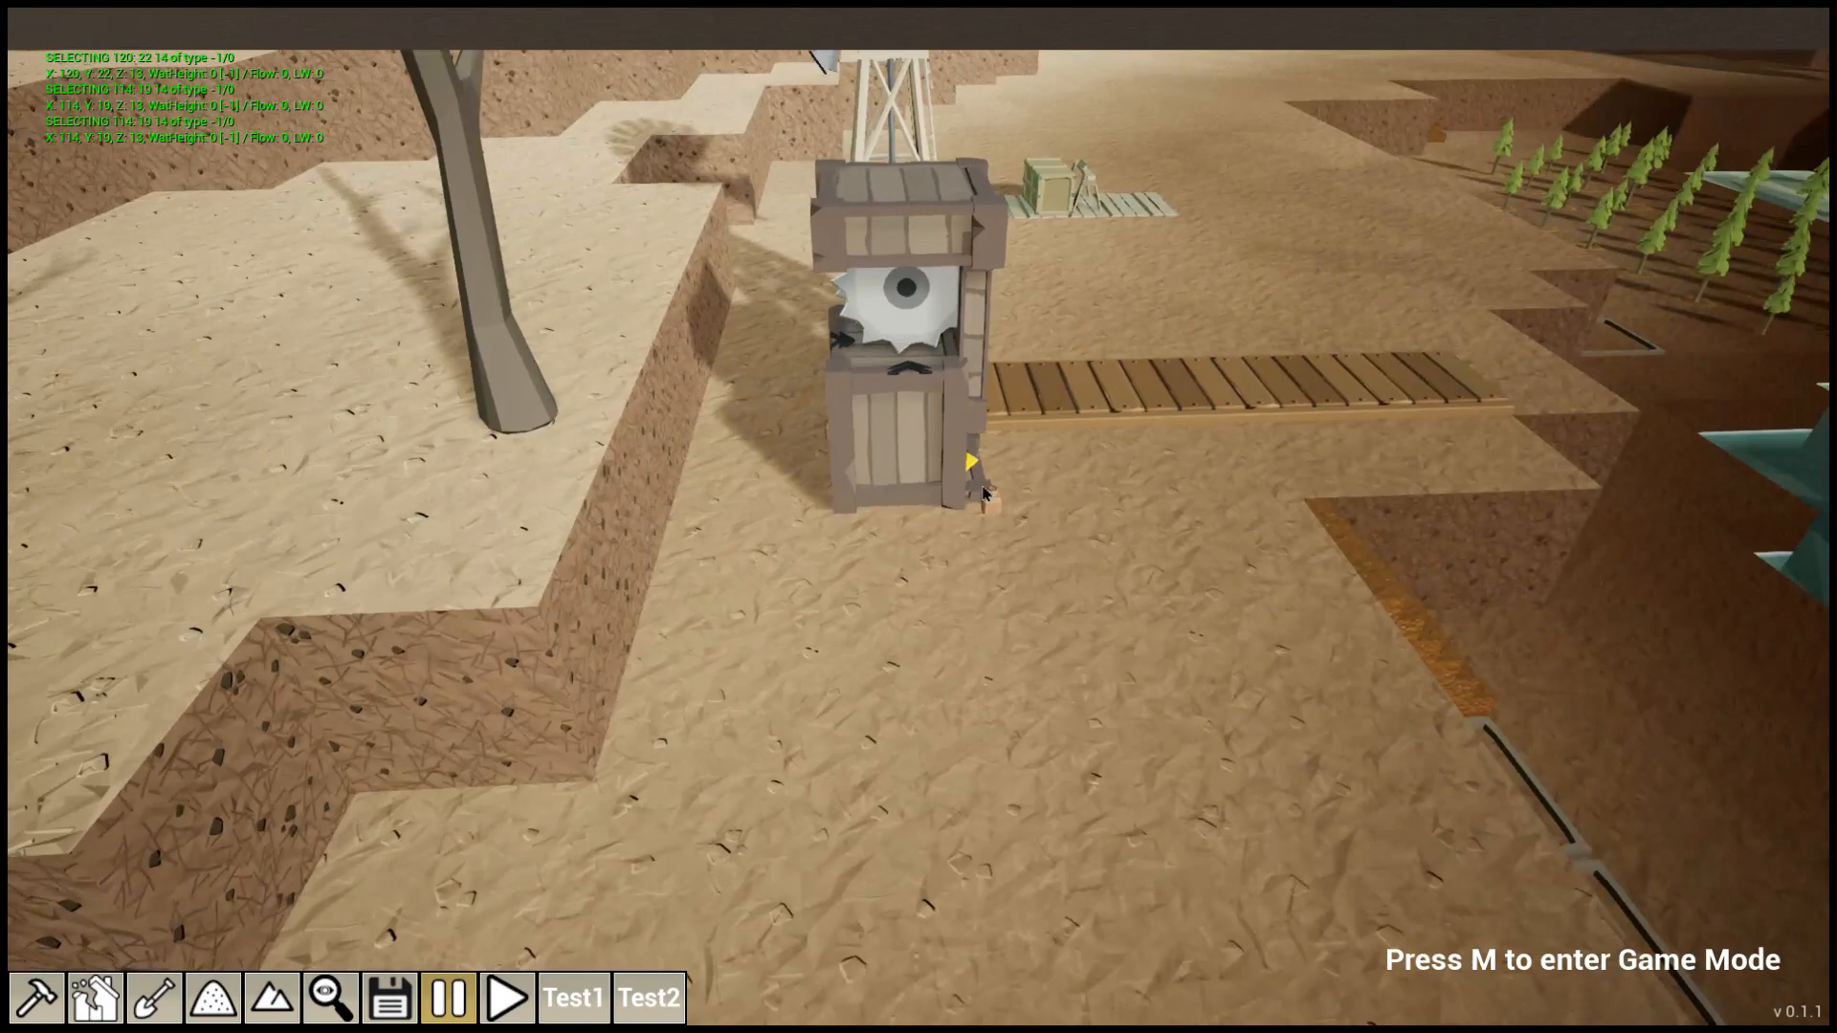
Place the sawmill at the windmill's base with a wooden belt leading away
click(915, 375)
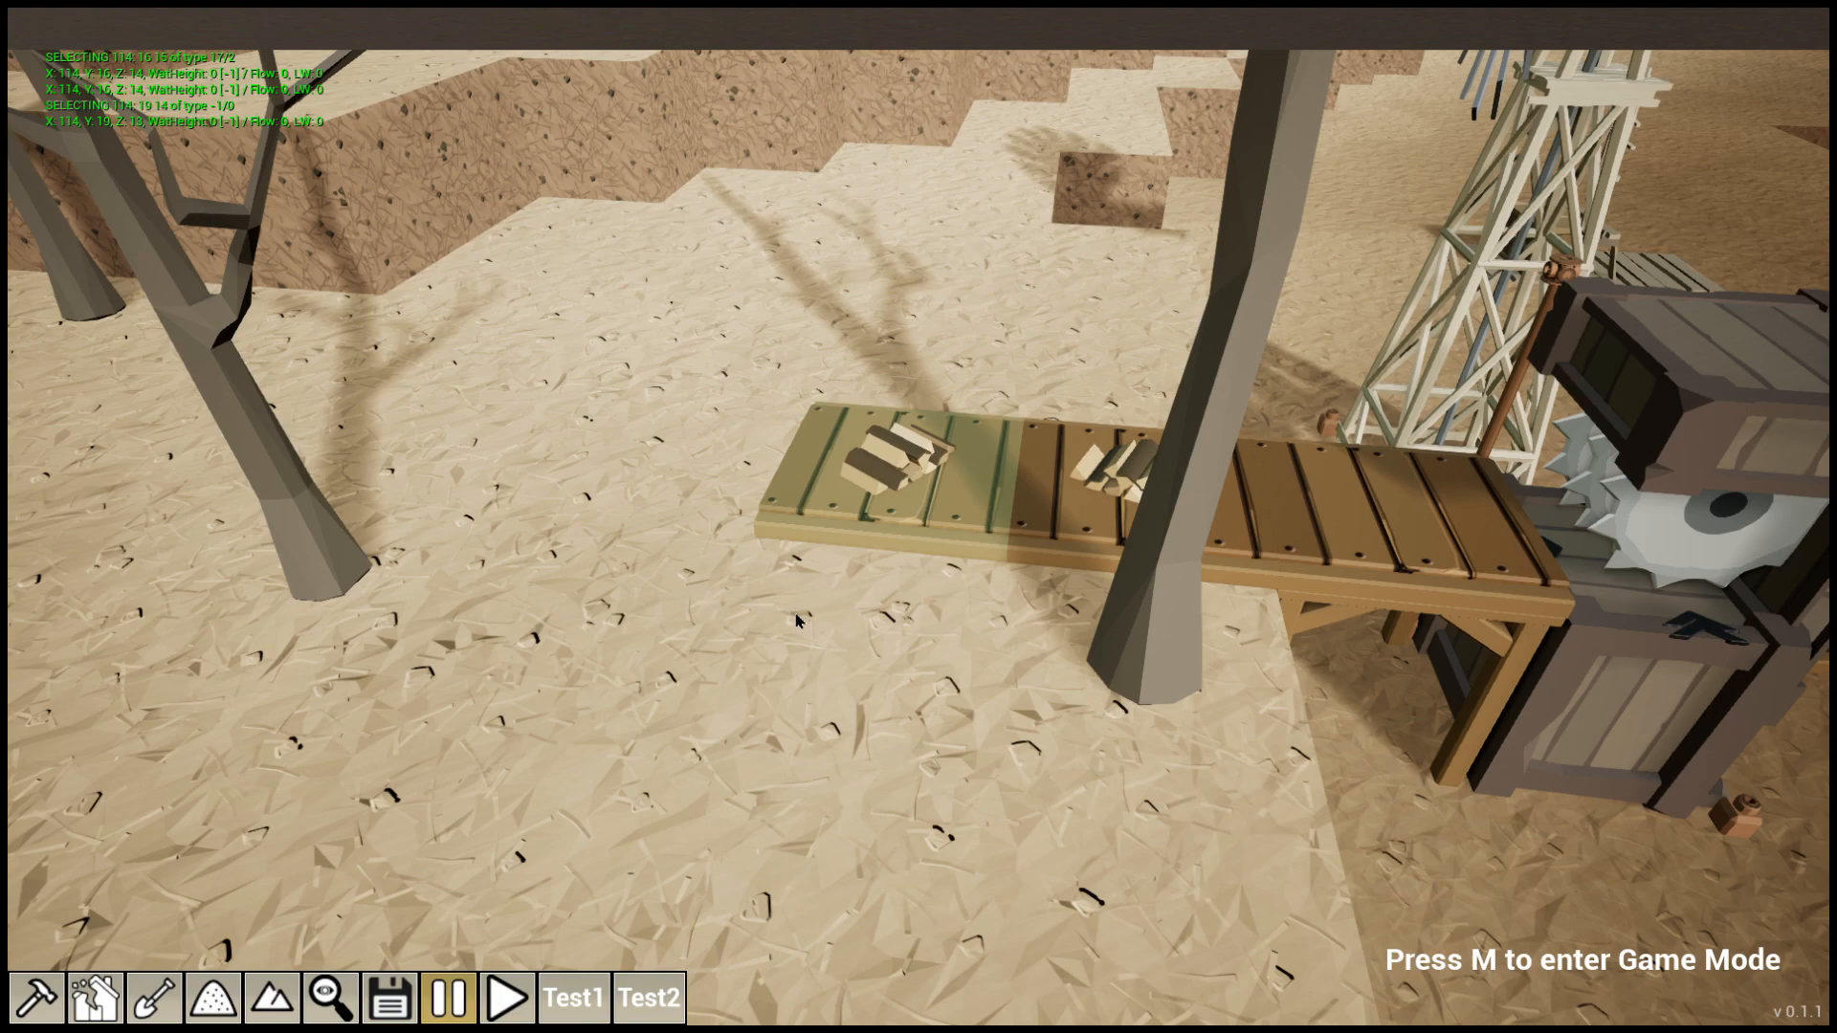
Place the Mechanical Saw at the belt's end and check its Plank production
click(36, 997)
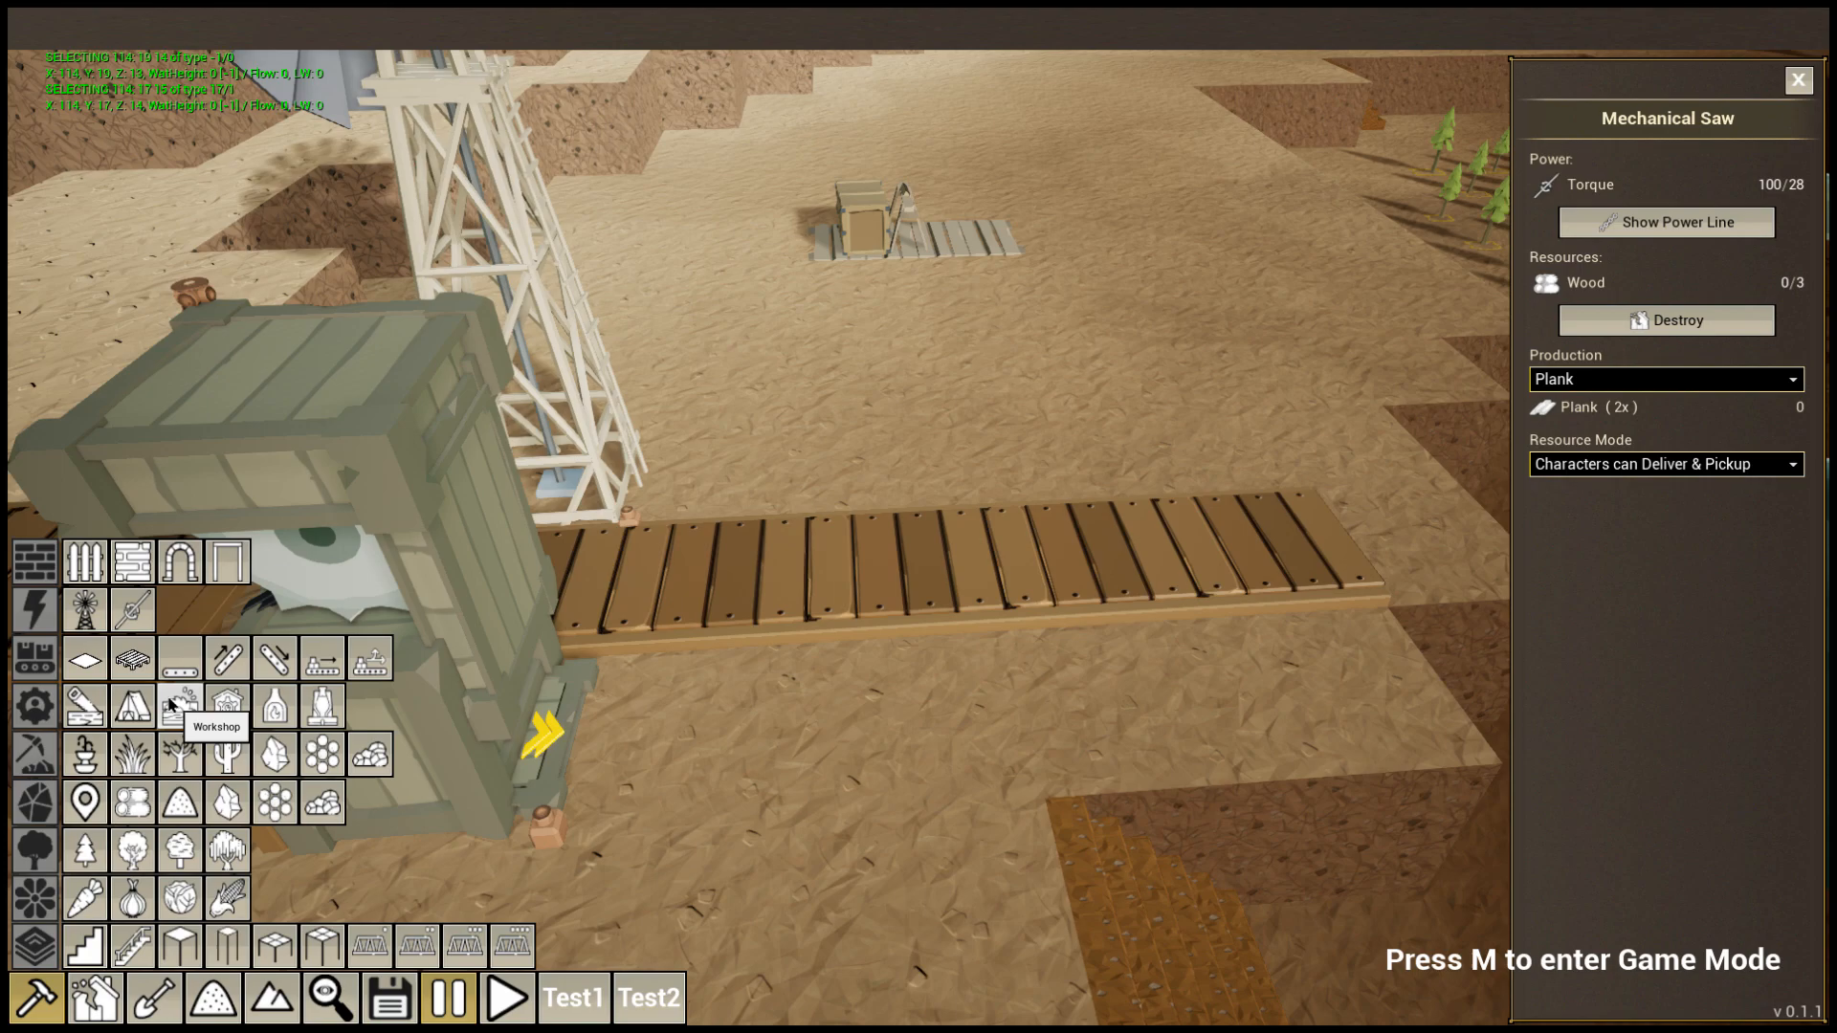
Select the Small Furnace from the build palette for placement on the lower terrace
click(1799, 80)
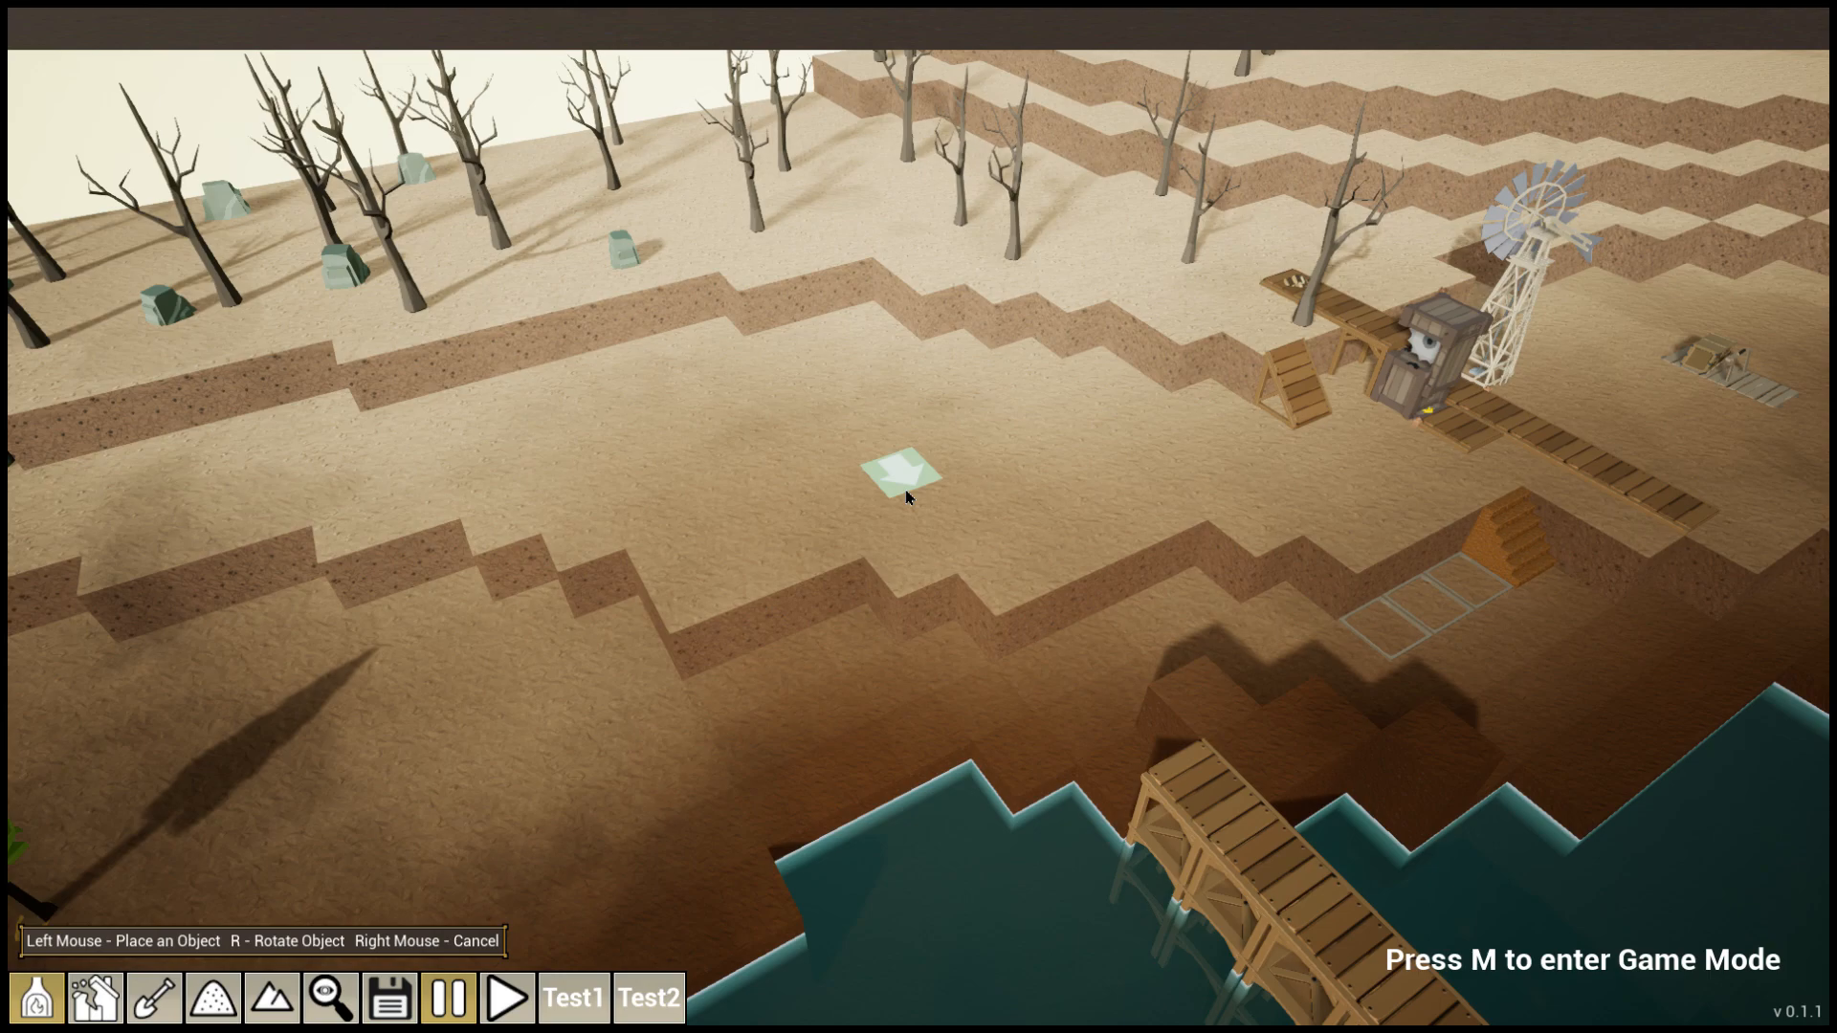
Place the Small Furnace on the sandy terrace, set to produce Iron from iron ore
click(901, 470)
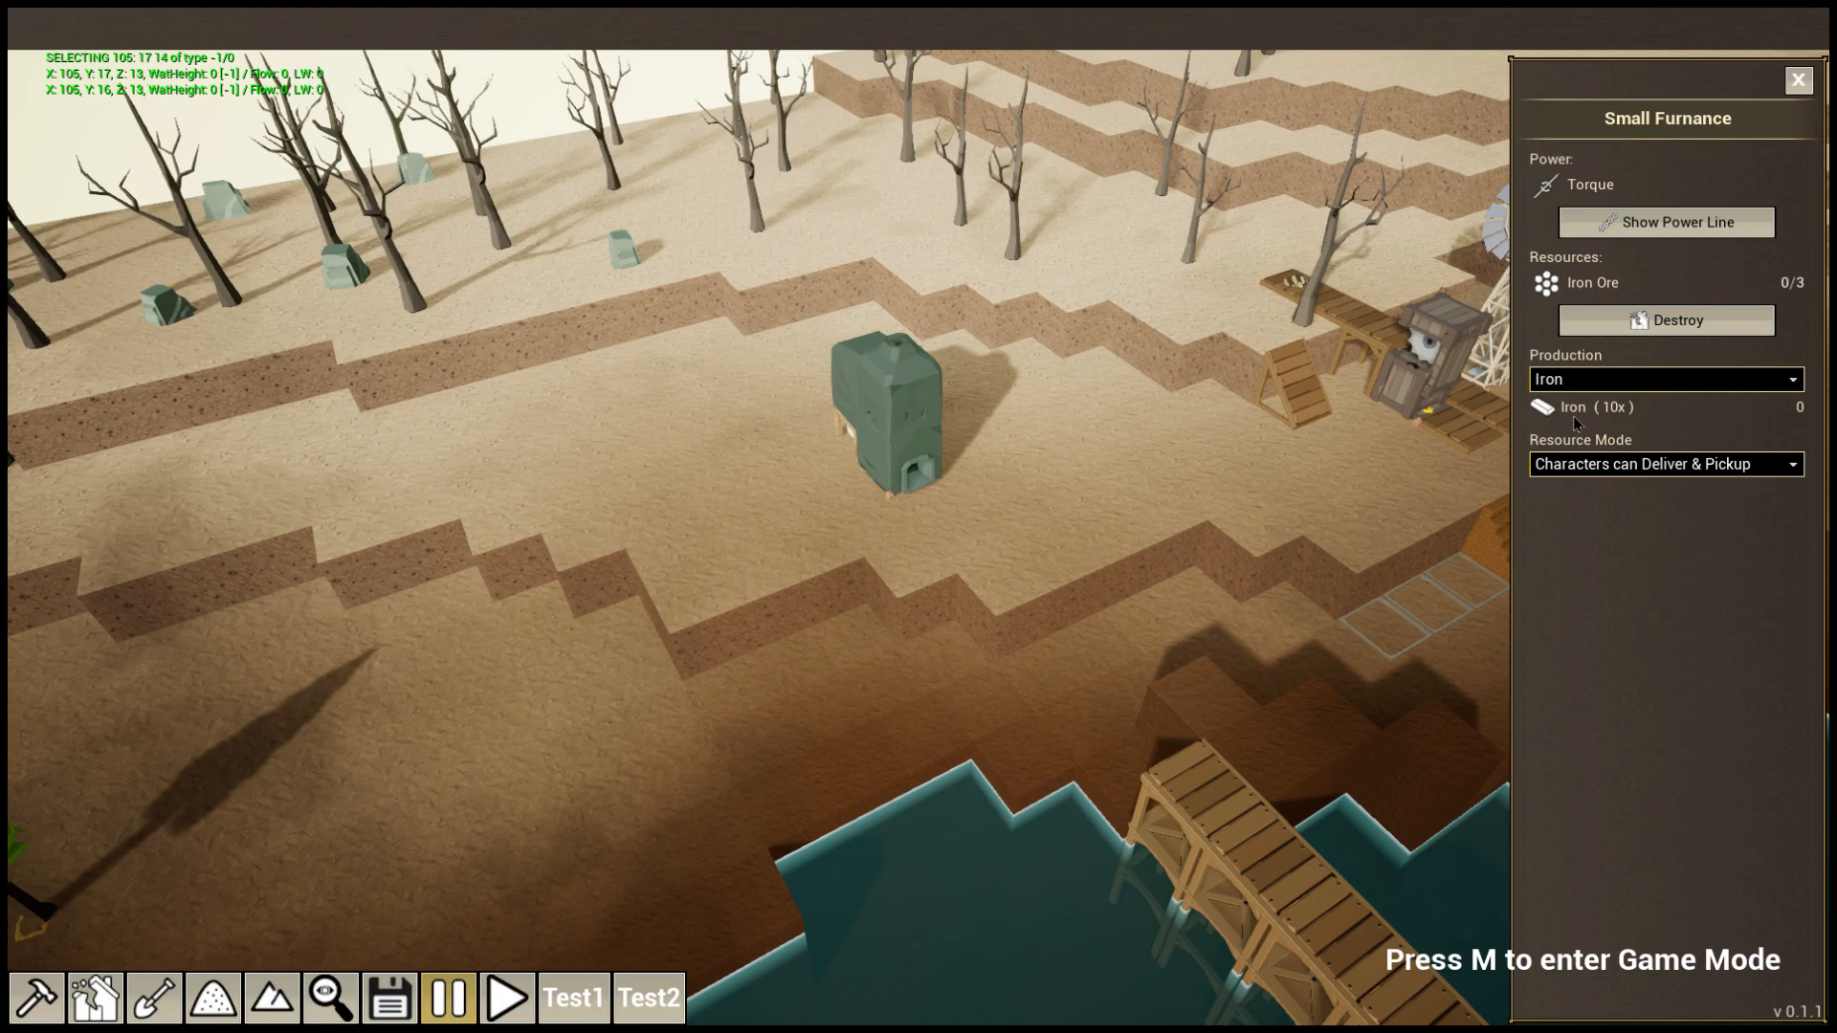
mouse_move(1575, 405)
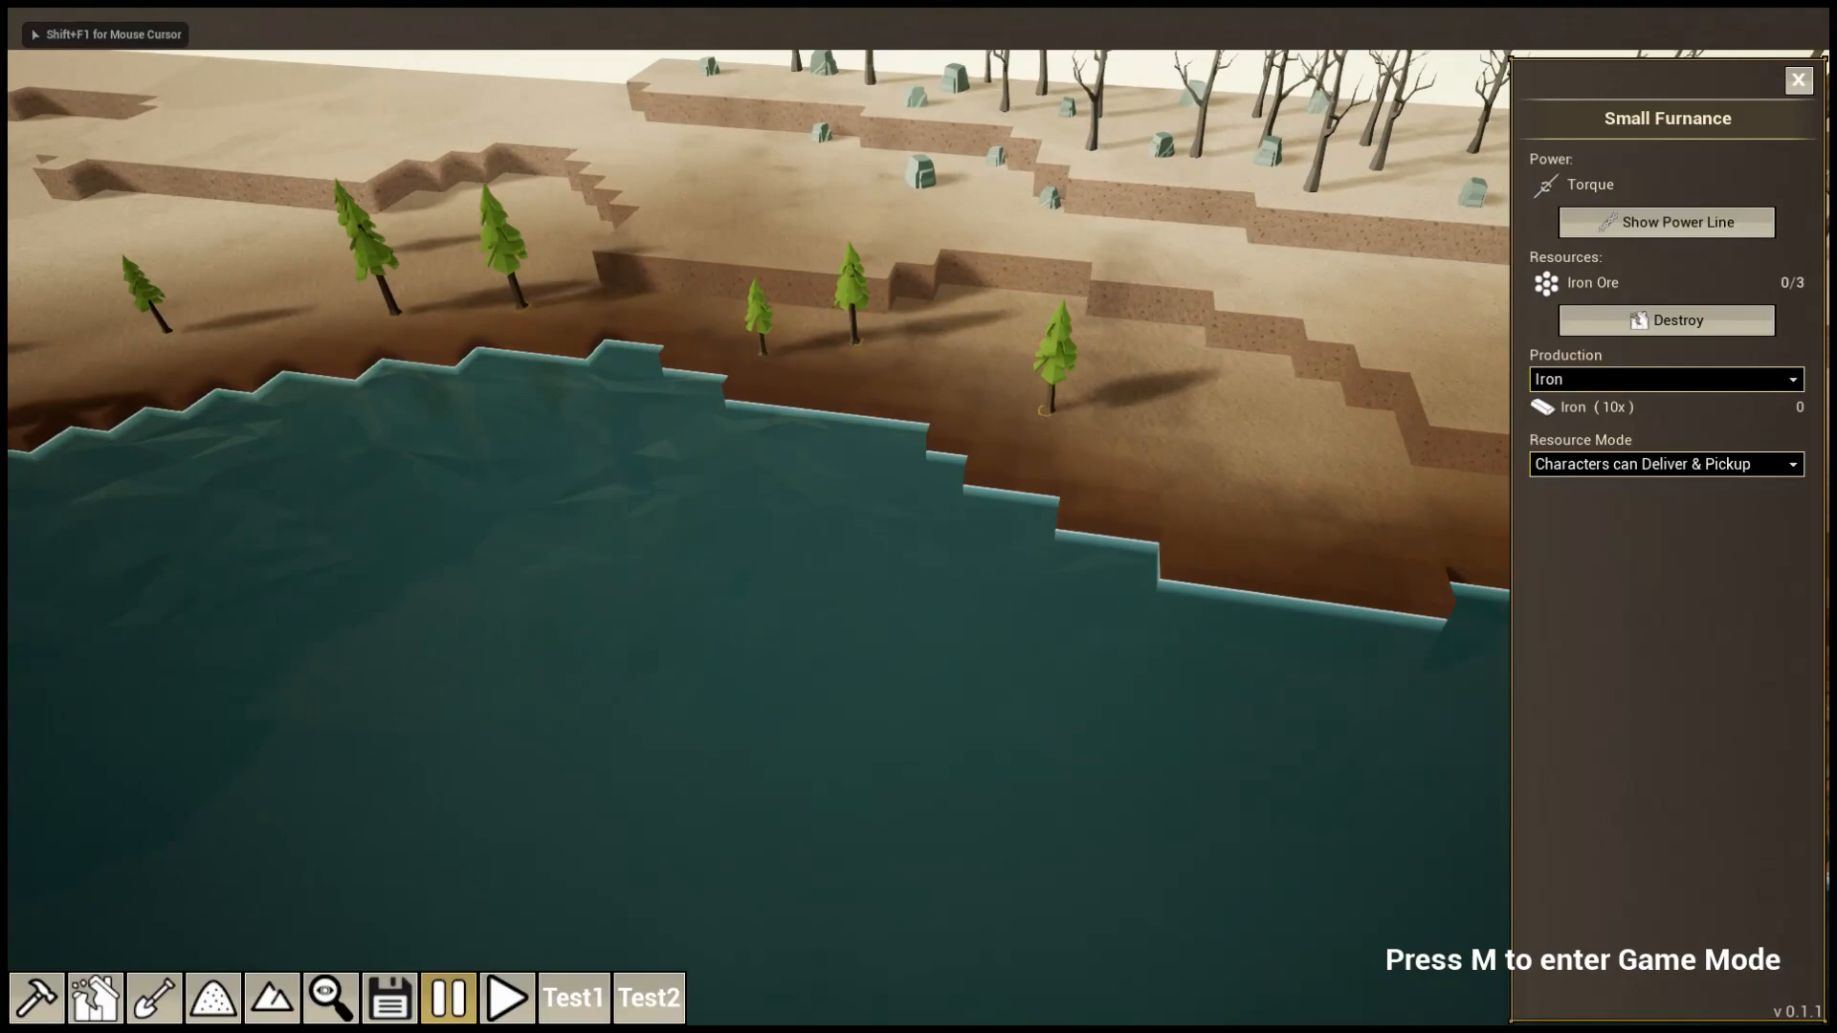
Add flowing water around the raised dirt block near the pink willow trees
click(153, 999)
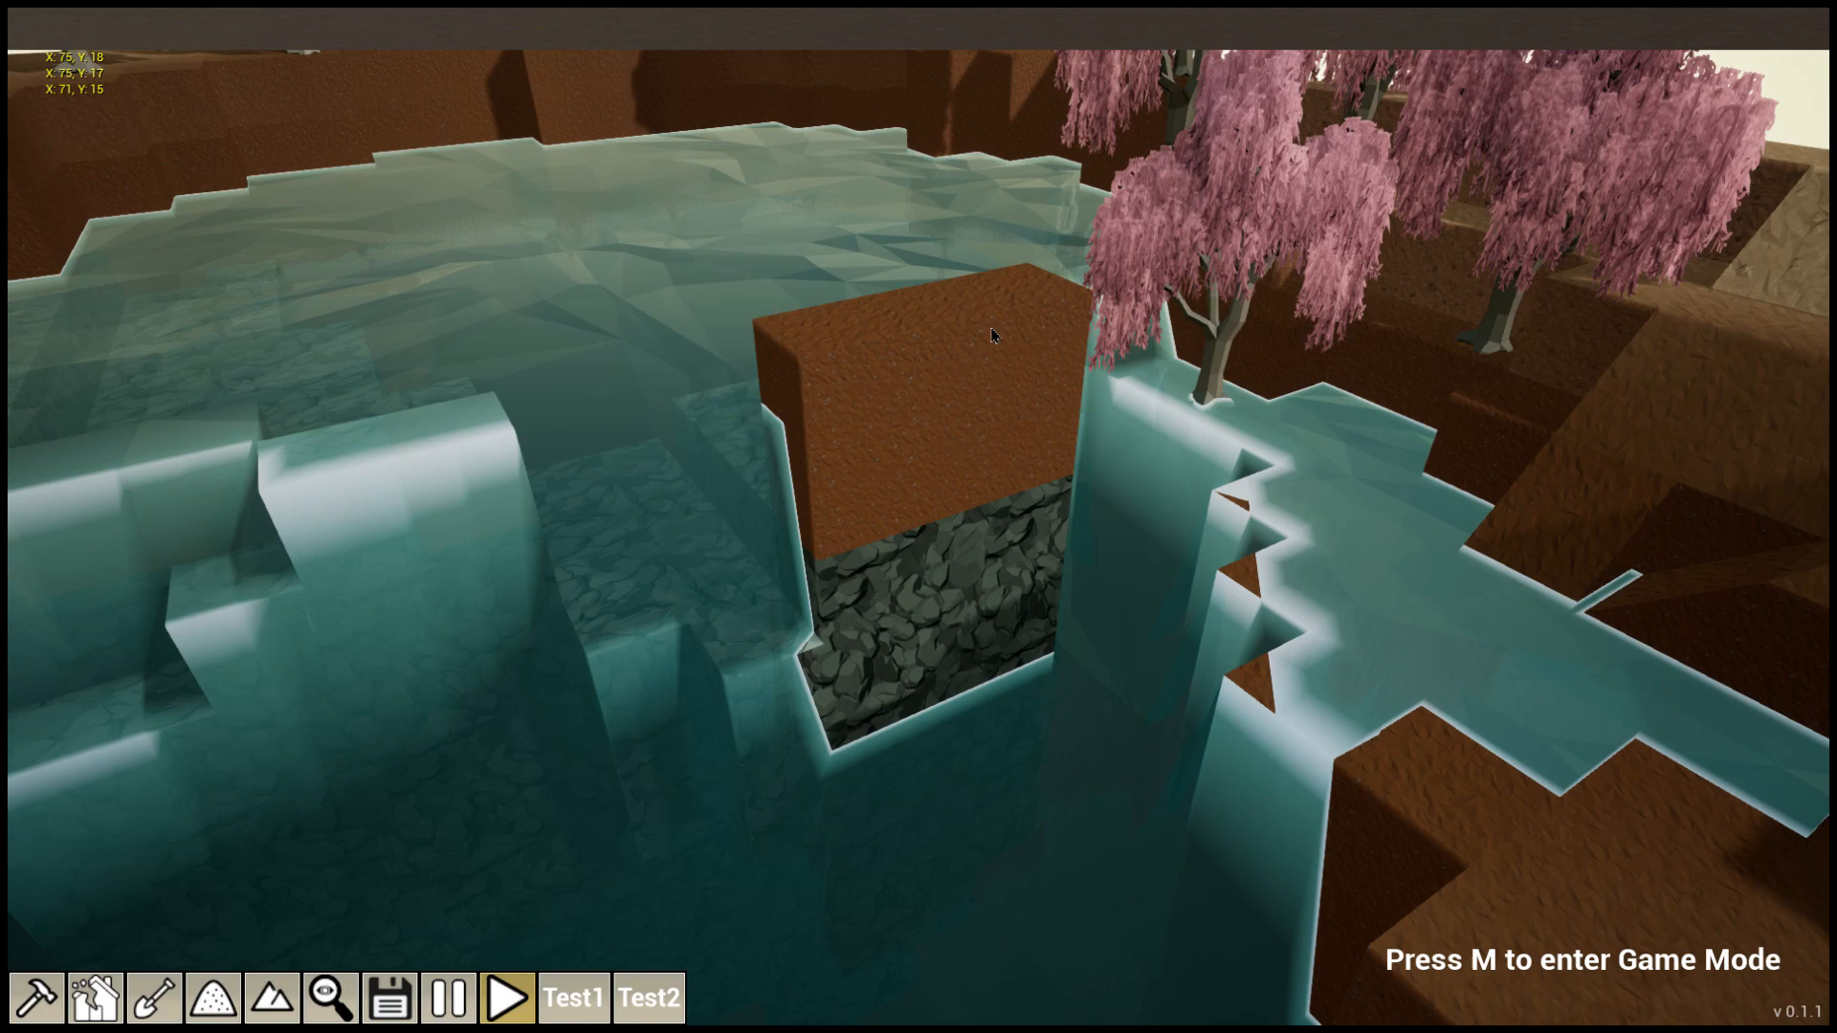
Build an L-shaped brick wall along tile edges around the crate and pick another wall piece
click(153, 999)
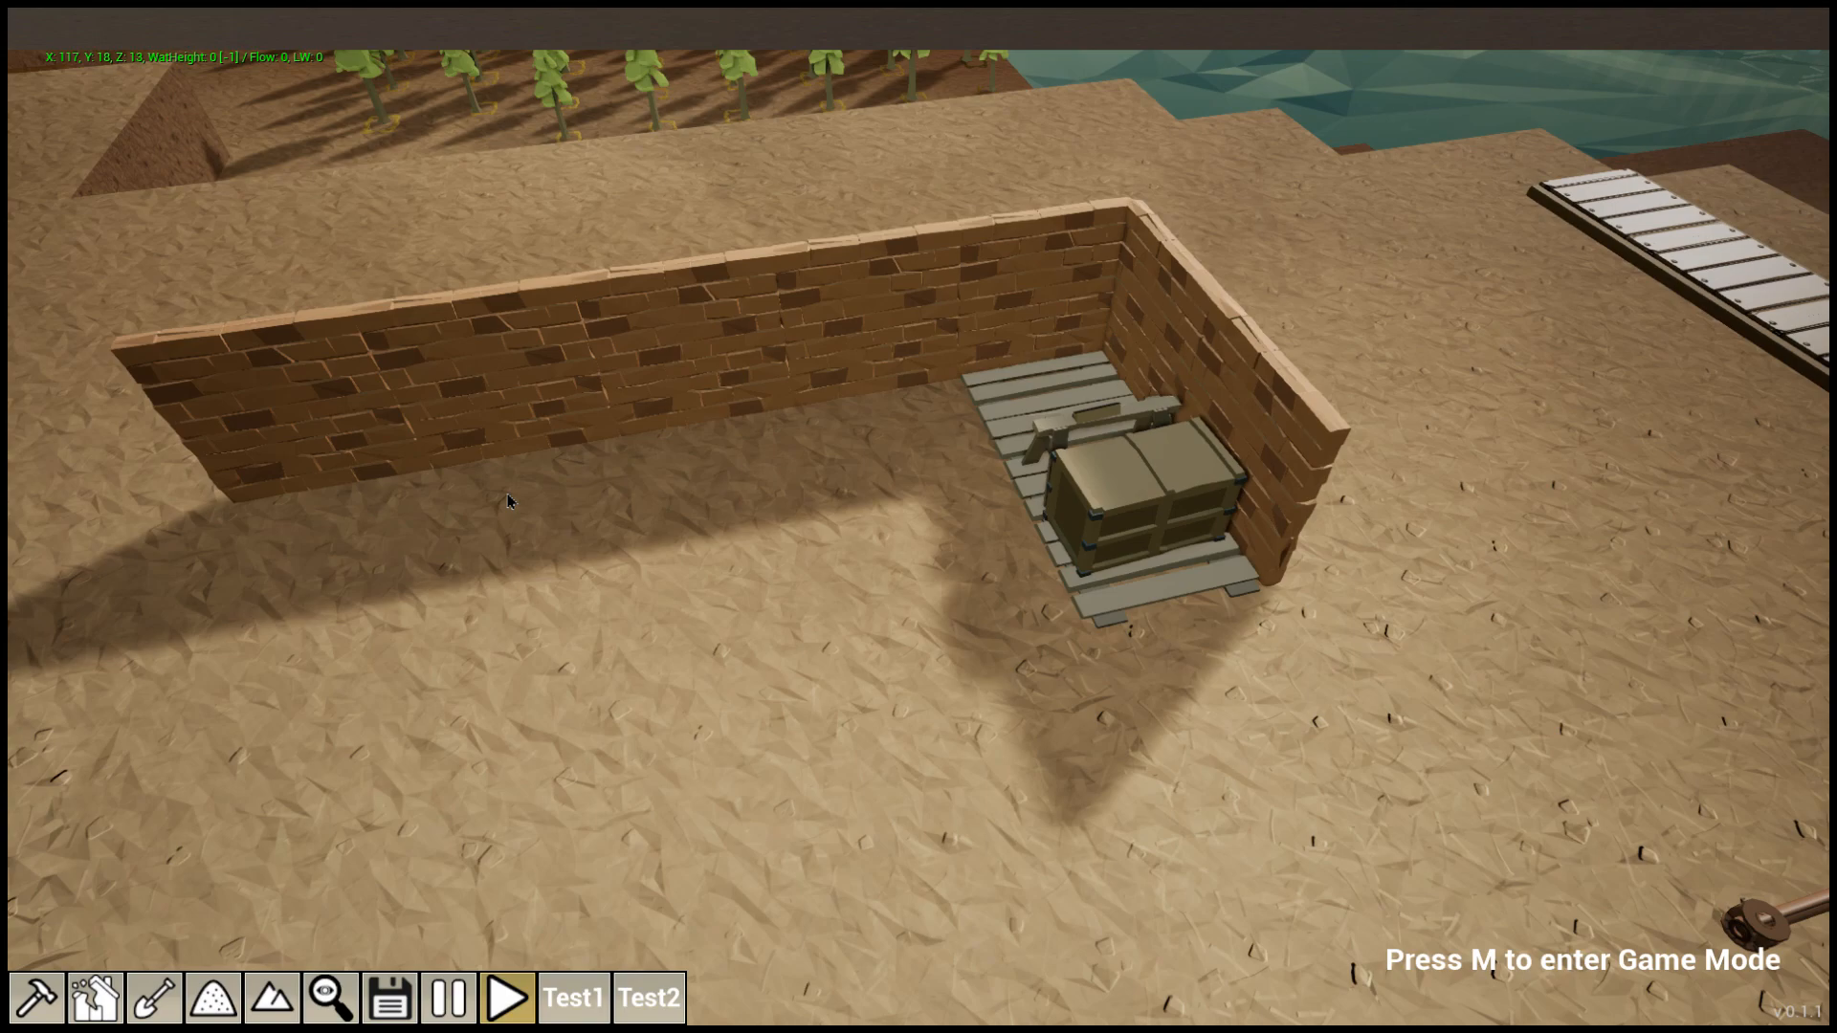
click(38, 997)
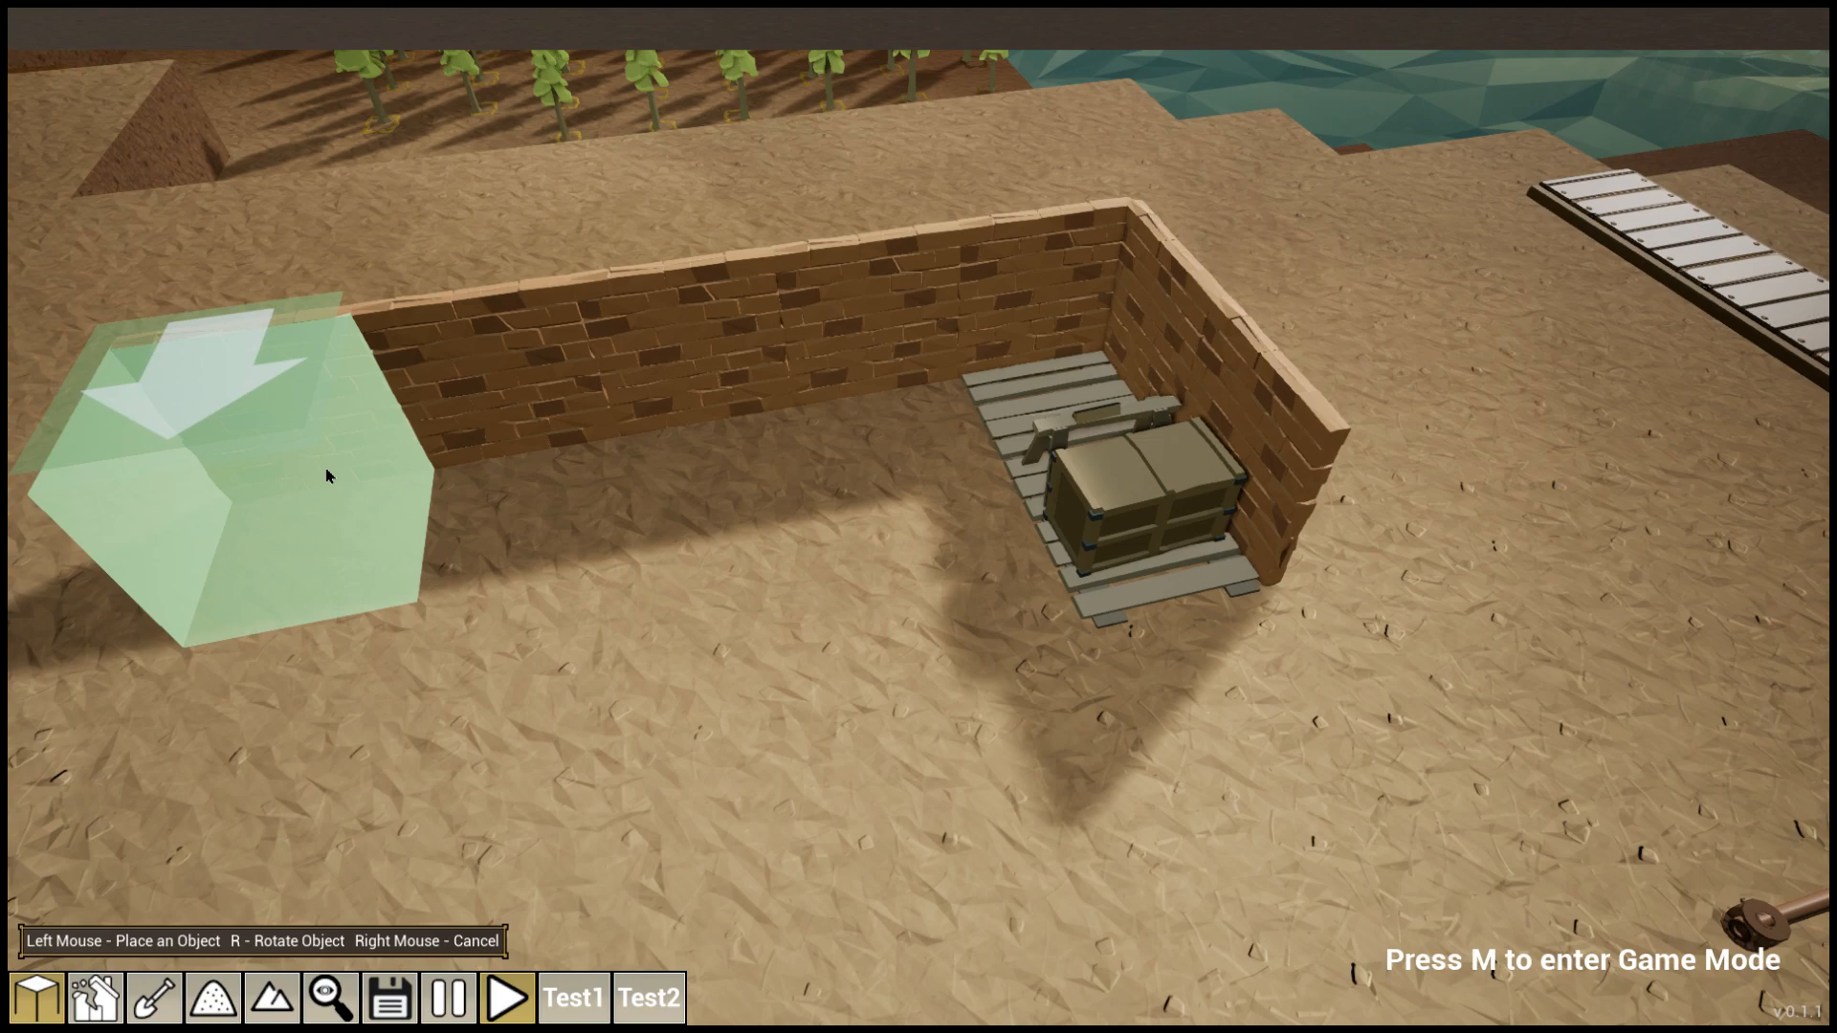